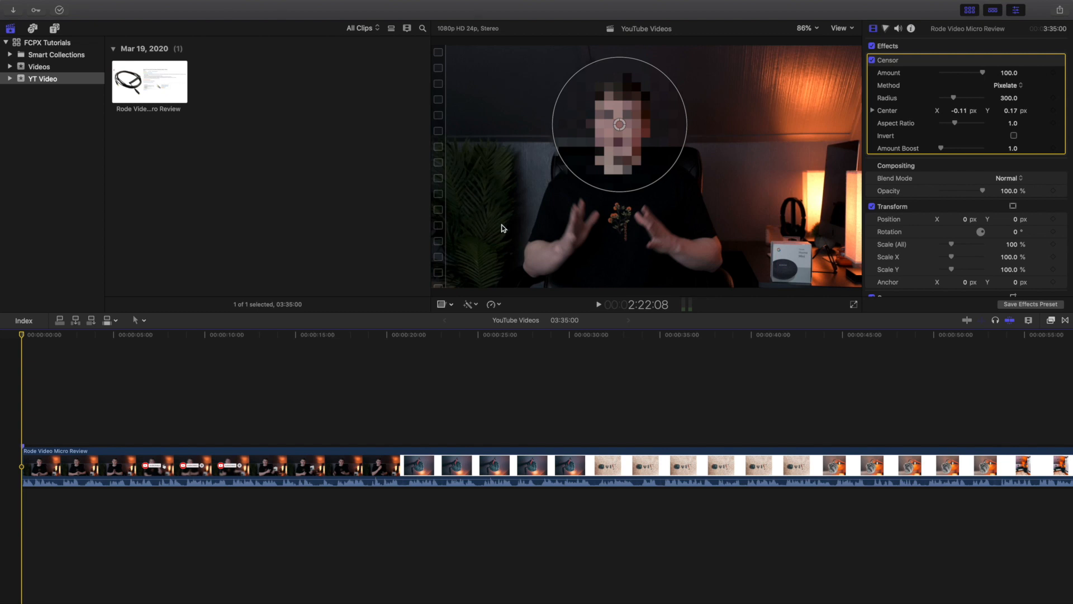
pyautogui.moveTo(498, 241)
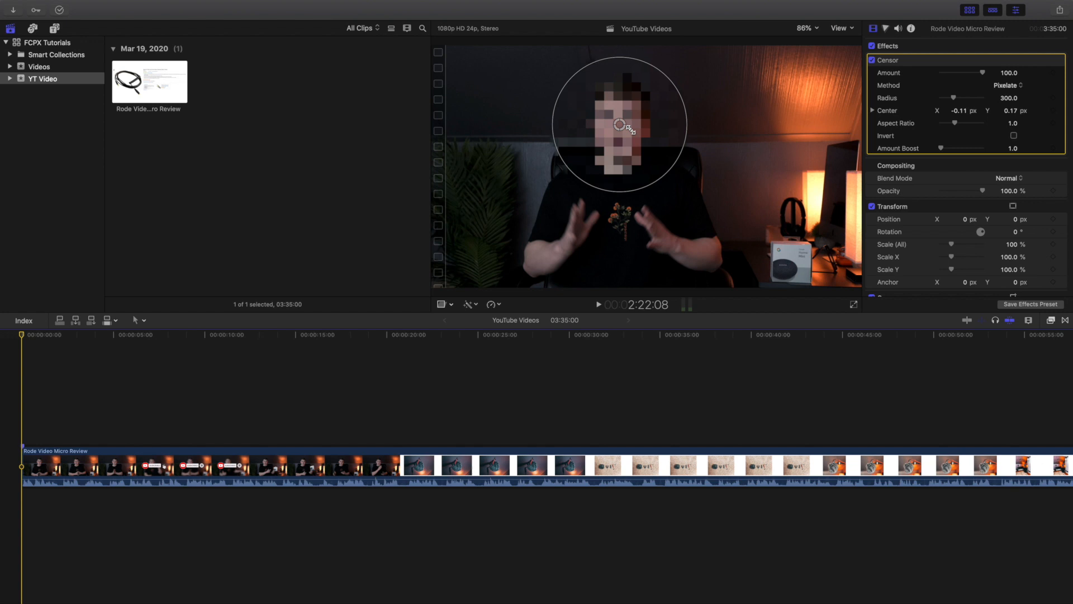
pyautogui.moveTo(672, 202)
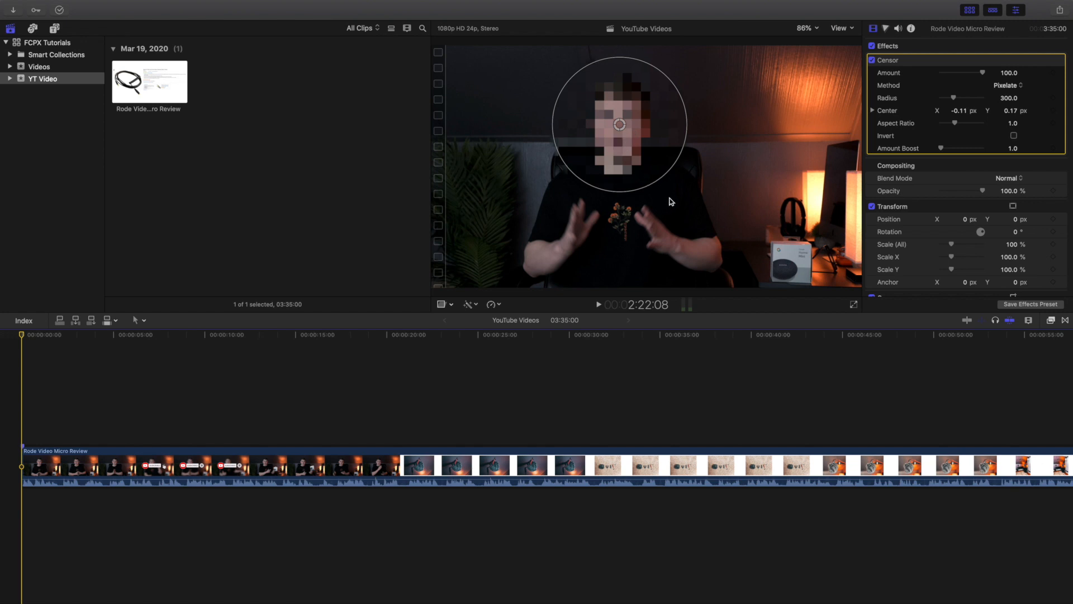
pyautogui.moveTo(704, 221)
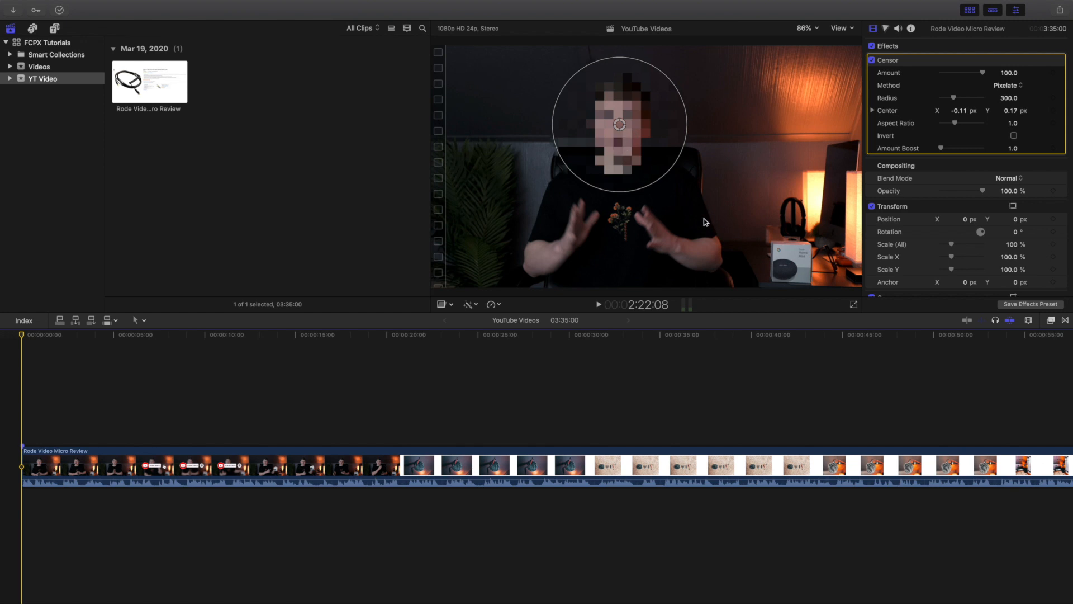
pyautogui.moveTo(776, 120)
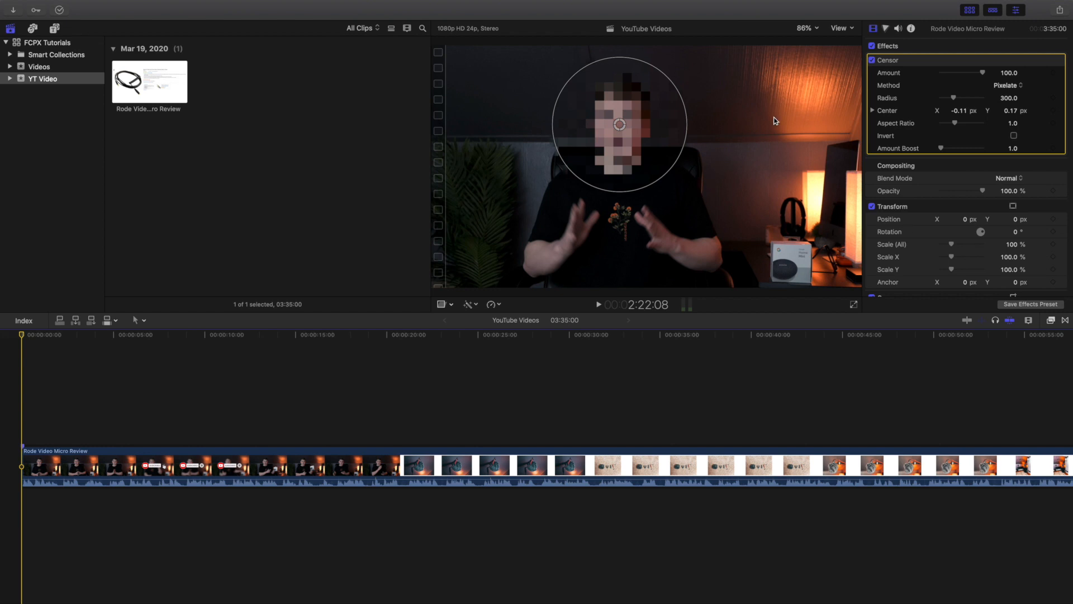
pyautogui.moveTo(872, 63)
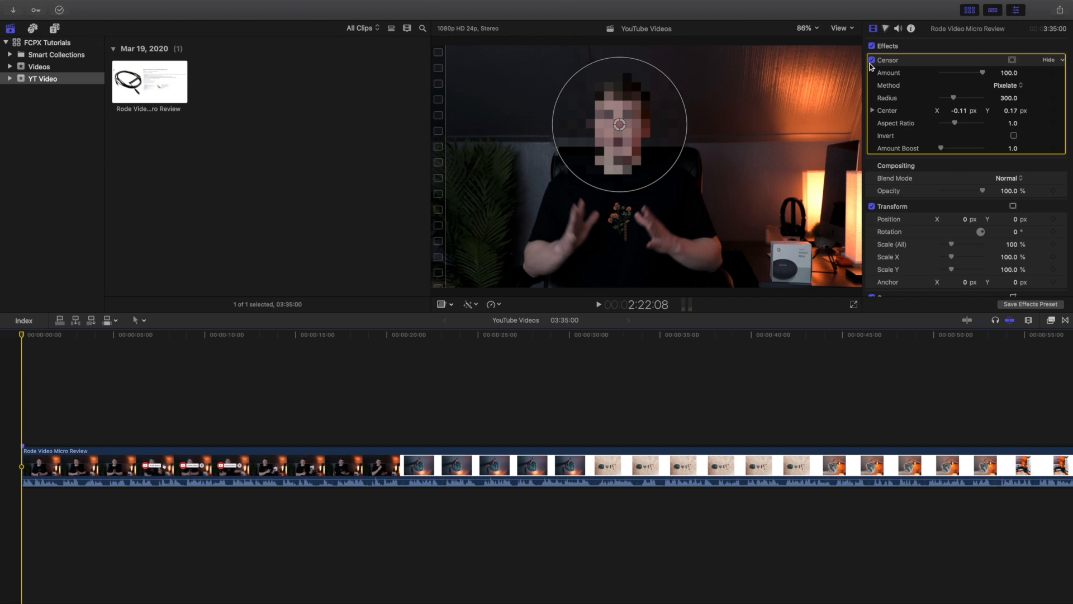
# - Disable the original Censor effect and search the installed effects for Censor
pyautogui.click(871, 60)
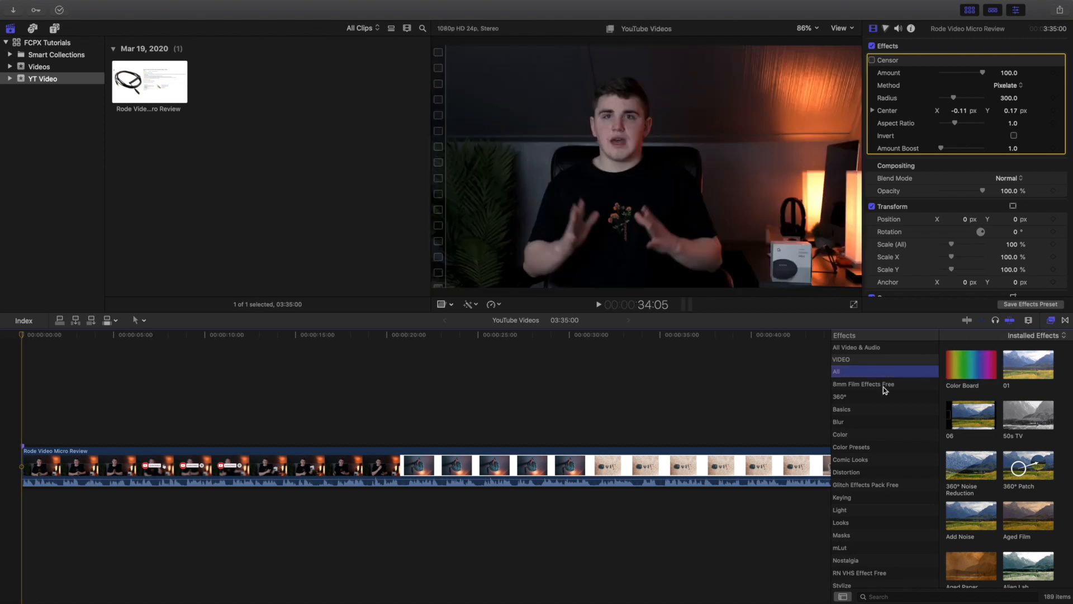
pyautogui.click(883, 597)
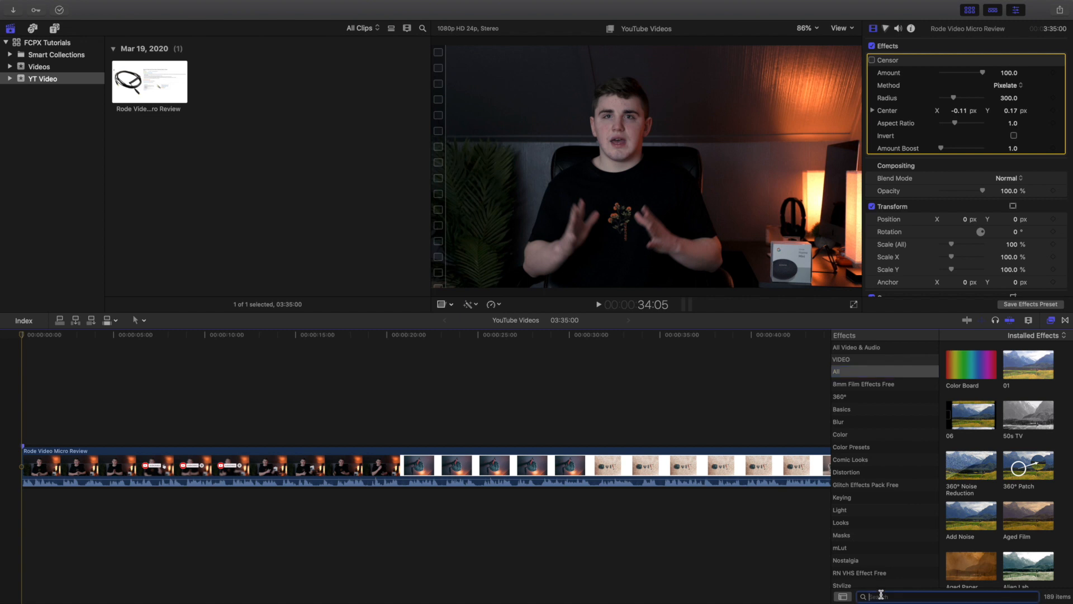
pyautogui.write('d')
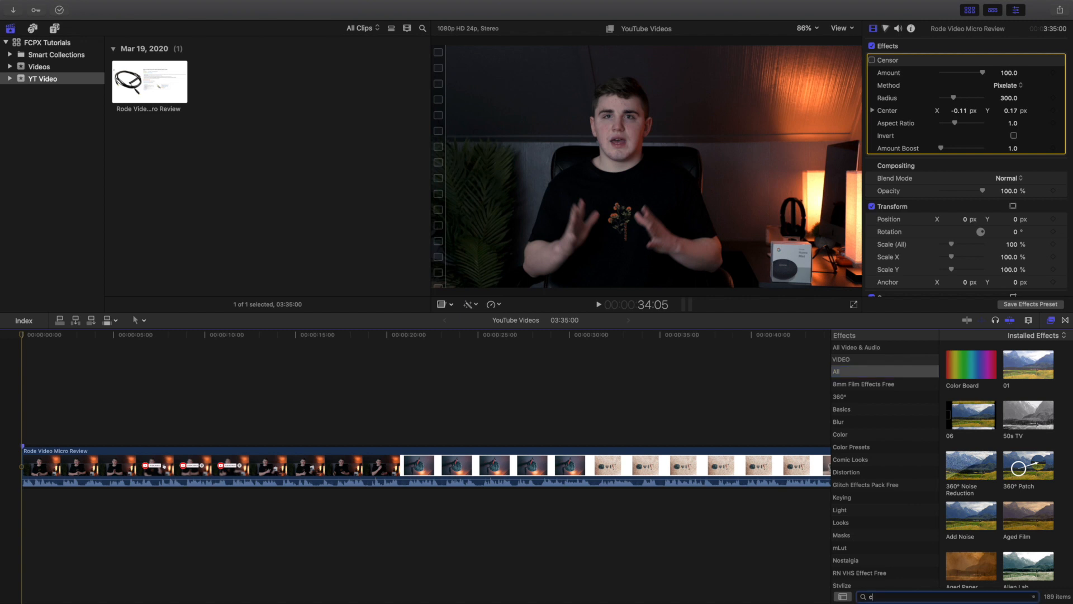
pyautogui.write('en')
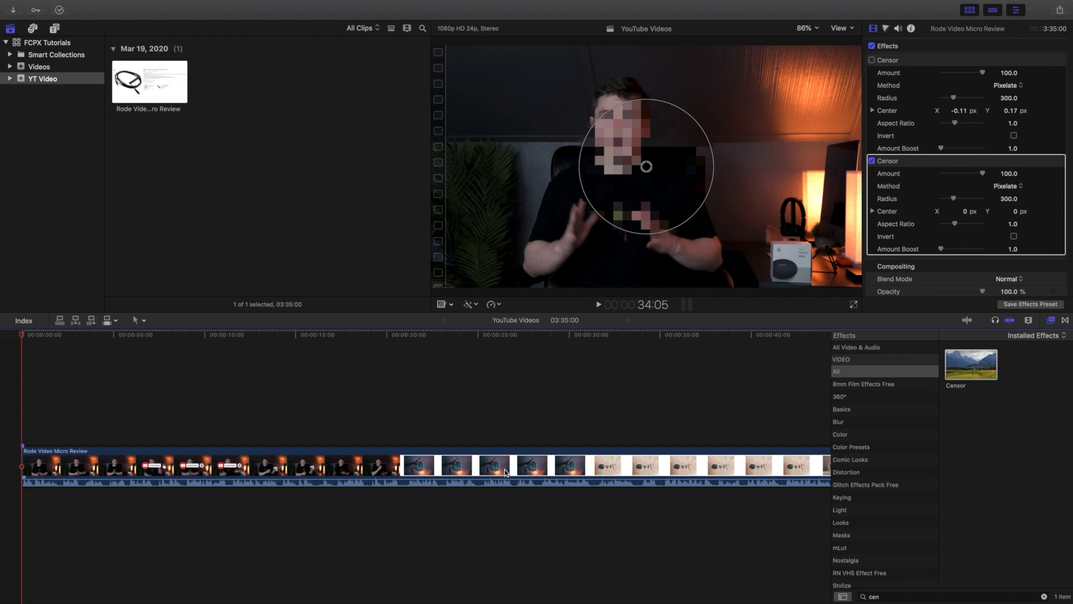
pyautogui.moveTo(388, 376)
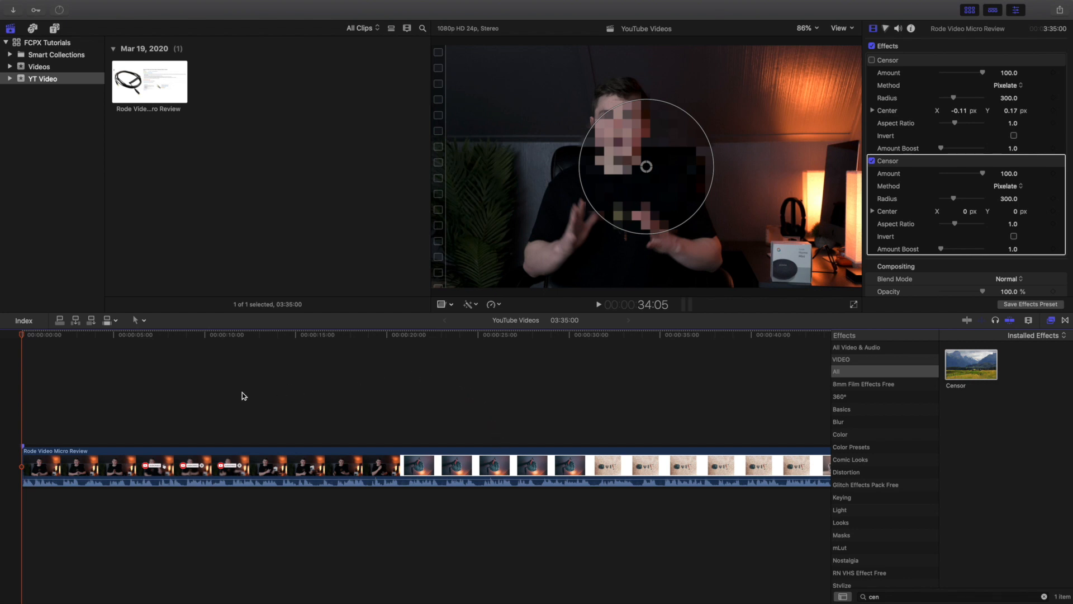
pyautogui.moveTo(319, 415)
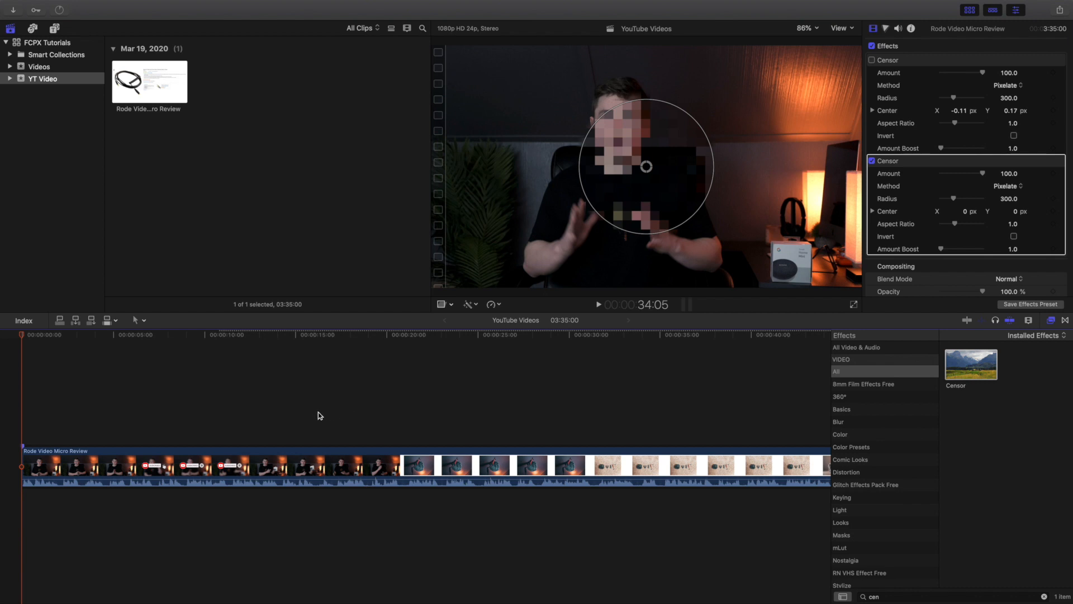
pyautogui.moveTo(400, 267)
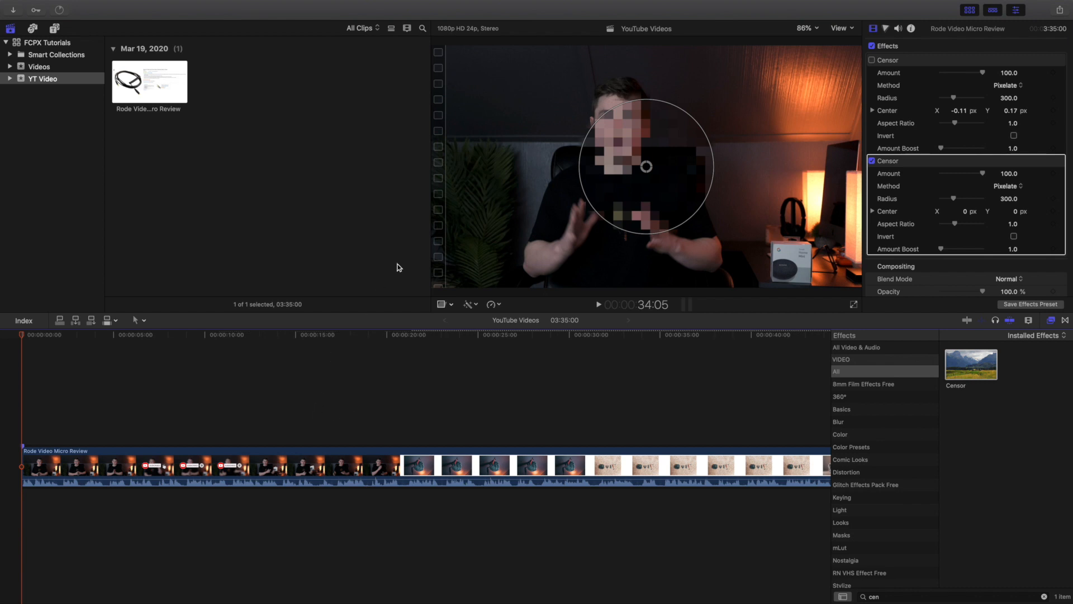
pyautogui.moveTo(644, 166)
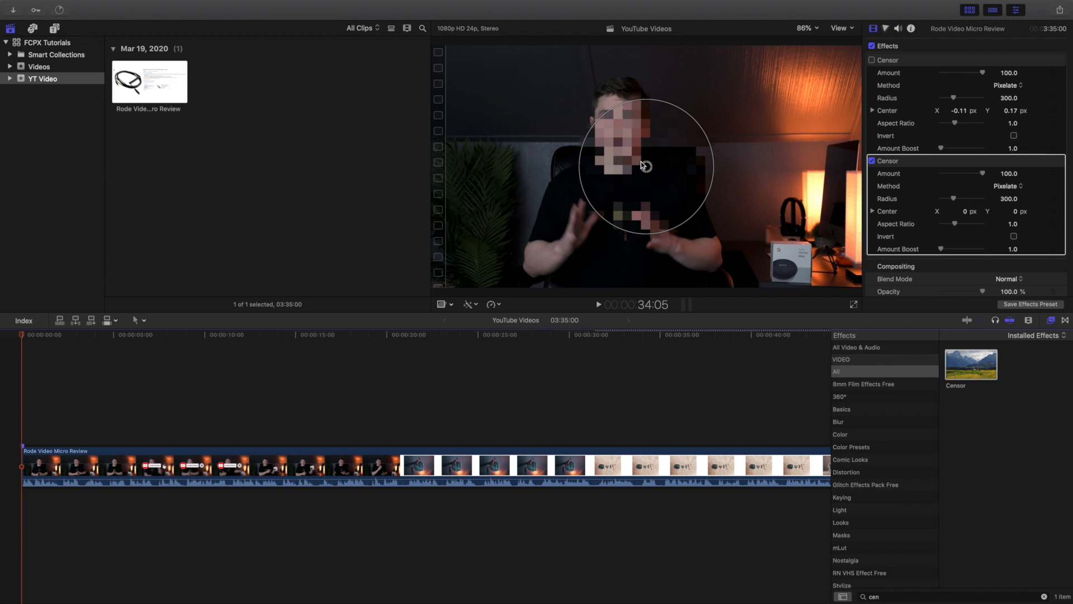
# - Move the pixelation circle over the face, lamp, hands and above the head, then back onto the face
pyautogui.moveTo(643, 165); pyautogui.dragTo(604, 123)
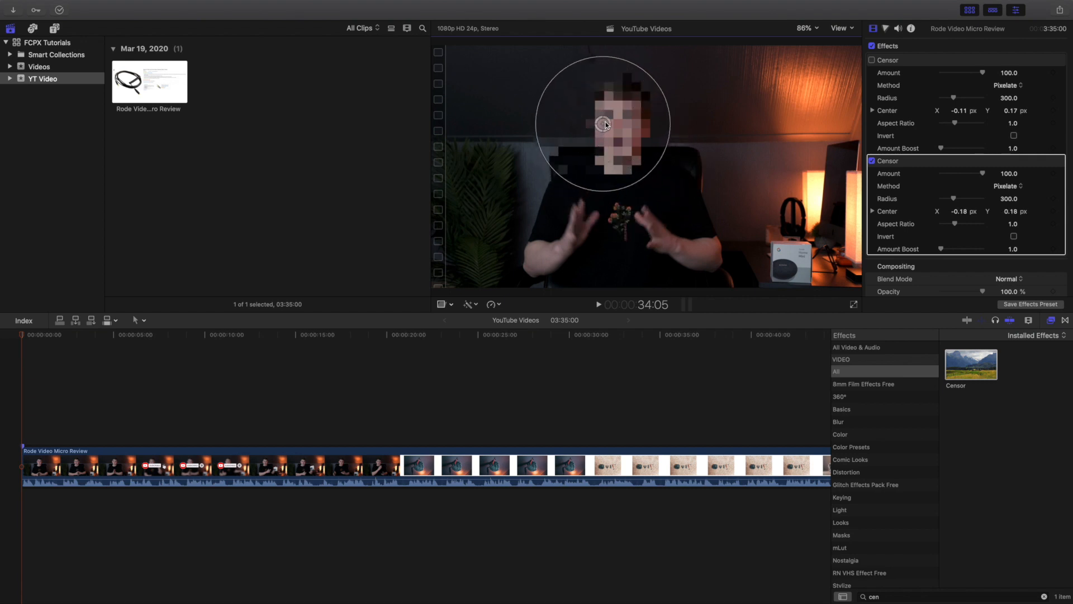
pyautogui.moveTo(604, 123); pyautogui.dragTo(788, 202)
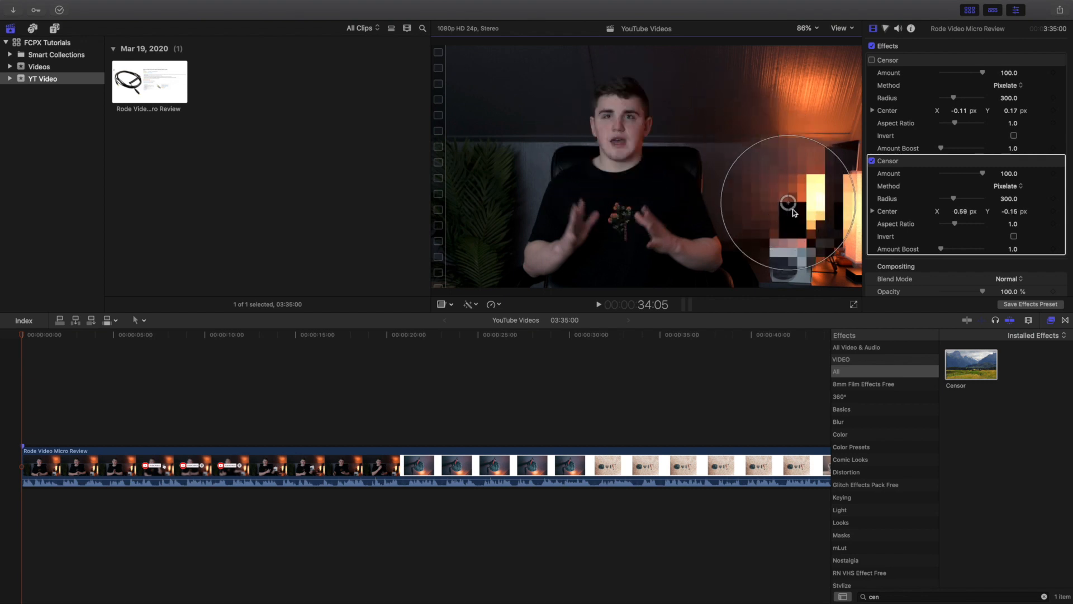
pyautogui.moveTo(789, 202); pyautogui.dragTo(674, 243)
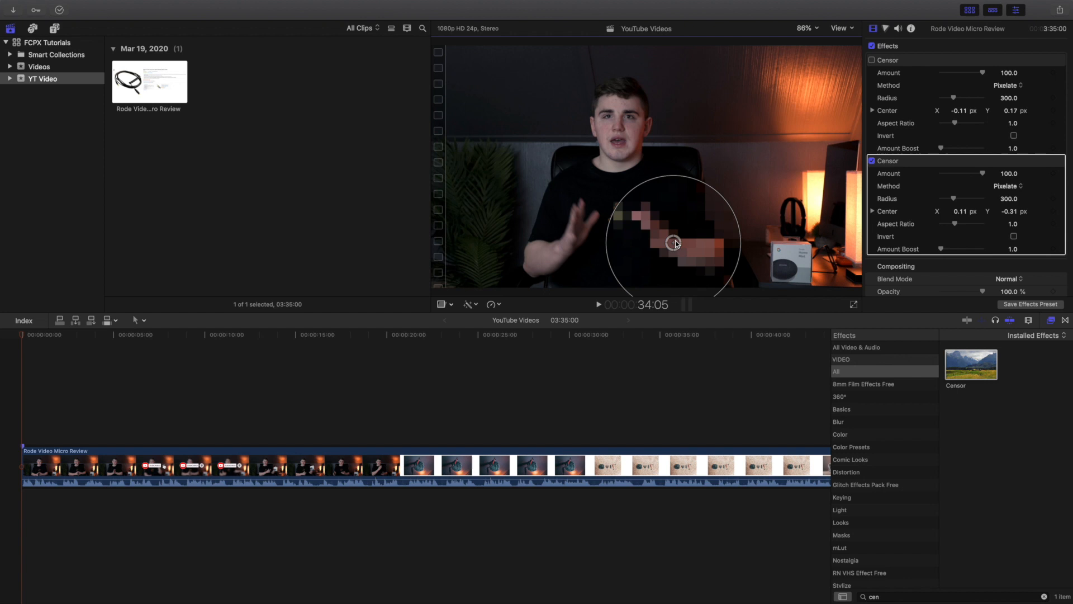
pyautogui.moveTo(674, 243); pyautogui.dragTo(573, 137)
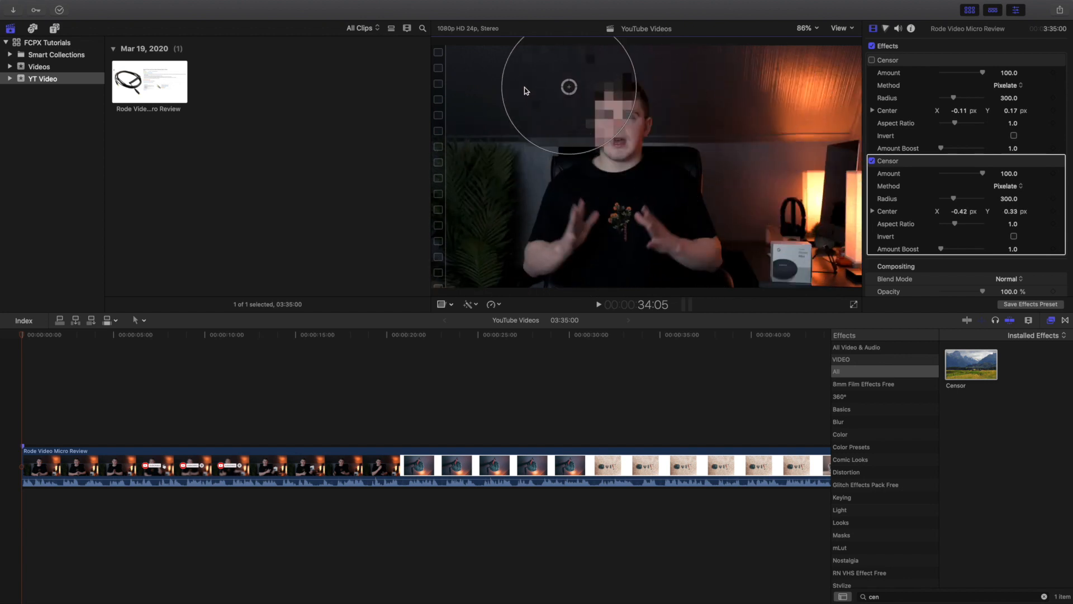
pyautogui.moveTo(568, 87); pyautogui.dragTo(538, 142)
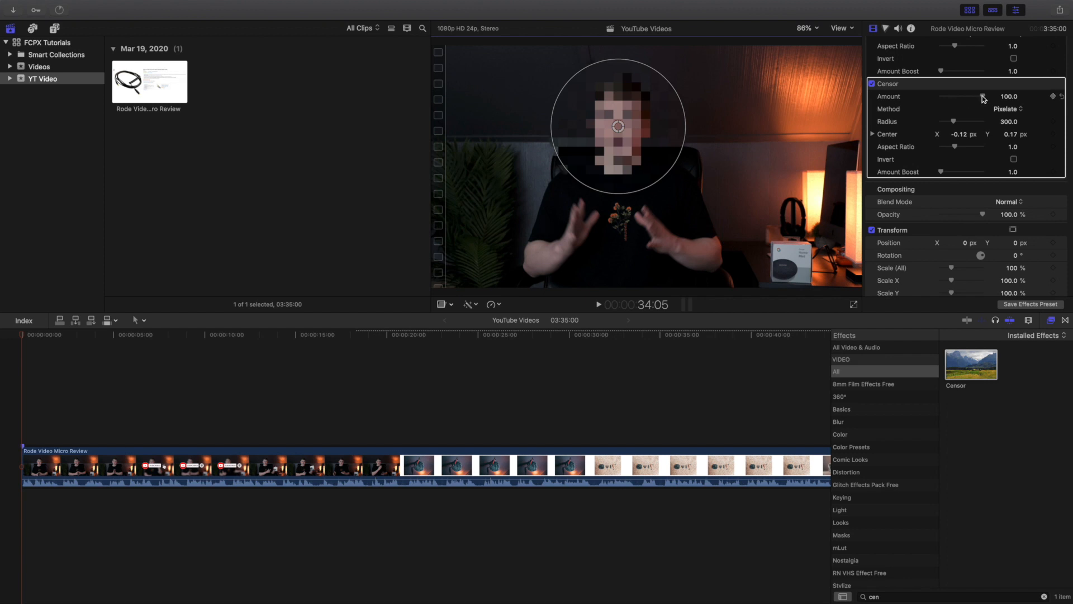
# - Sweep the Censor Amount from 0 back up to 100, then bring up the Method menu
pyautogui.moveTo(982, 97); pyautogui.dragTo(962, 97)
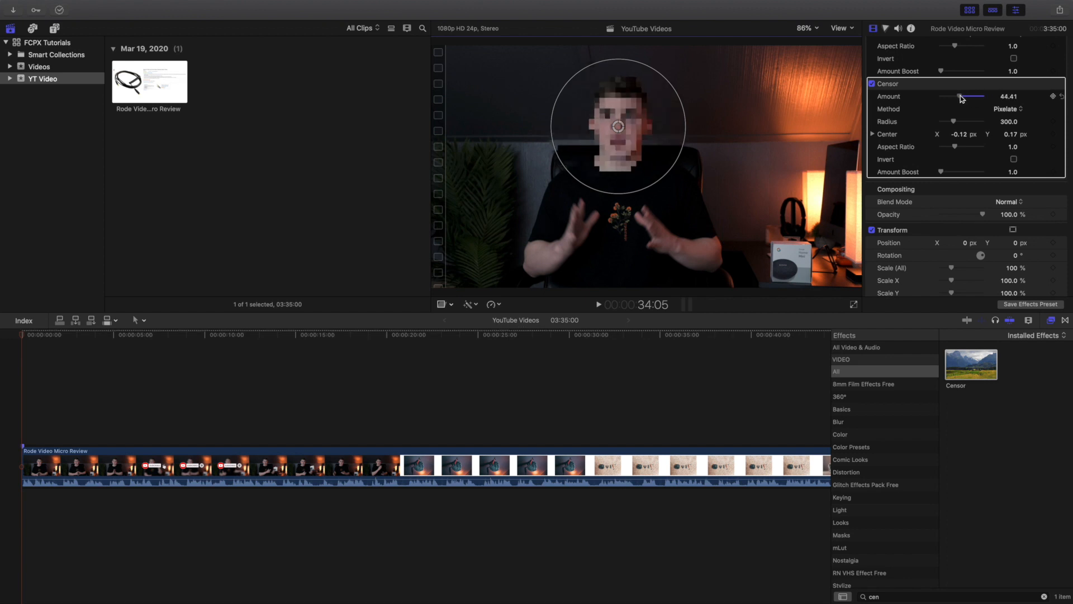
pyautogui.moveTo(961, 95); pyautogui.dragTo(944, 96)
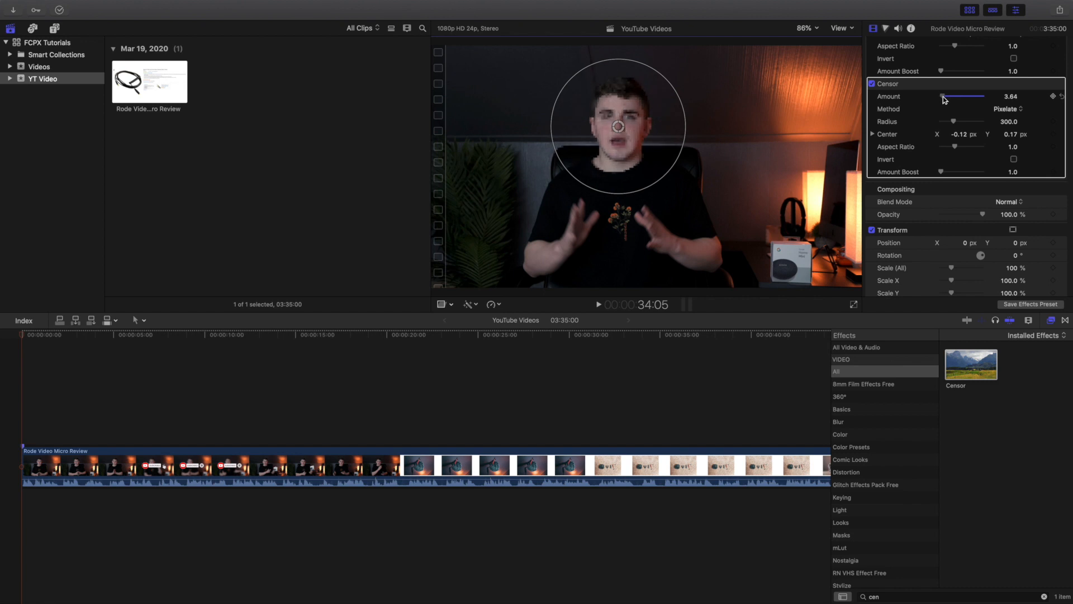
pyautogui.moveTo(982, 95); pyautogui.dragTo(942, 96)
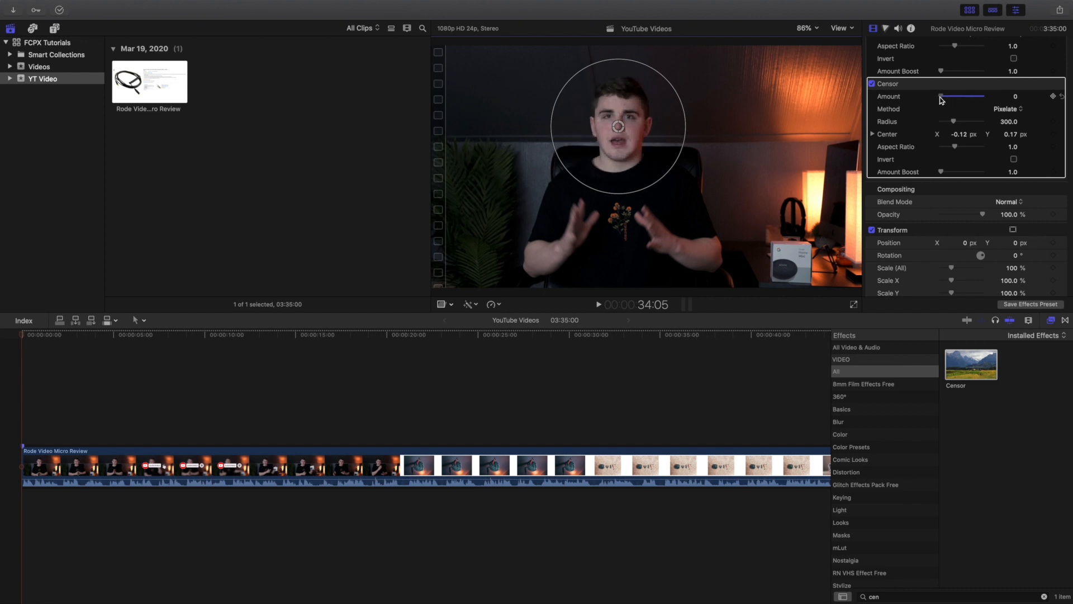
pyautogui.moveTo(941, 95); pyautogui.dragTo(975, 96)
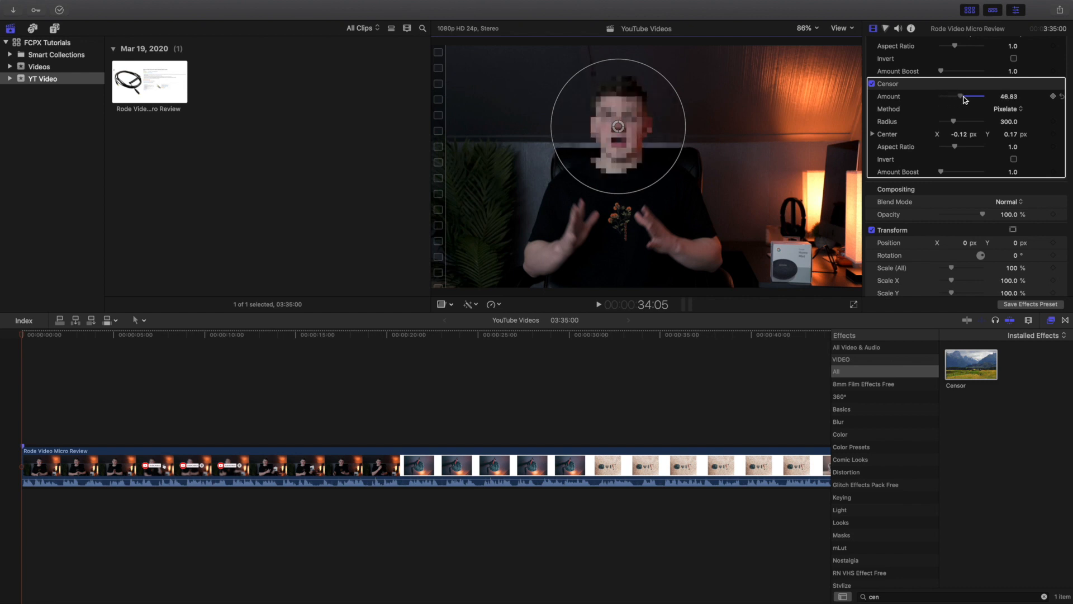
pyautogui.moveTo(962, 95); pyautogui.dragTo(979, 95)
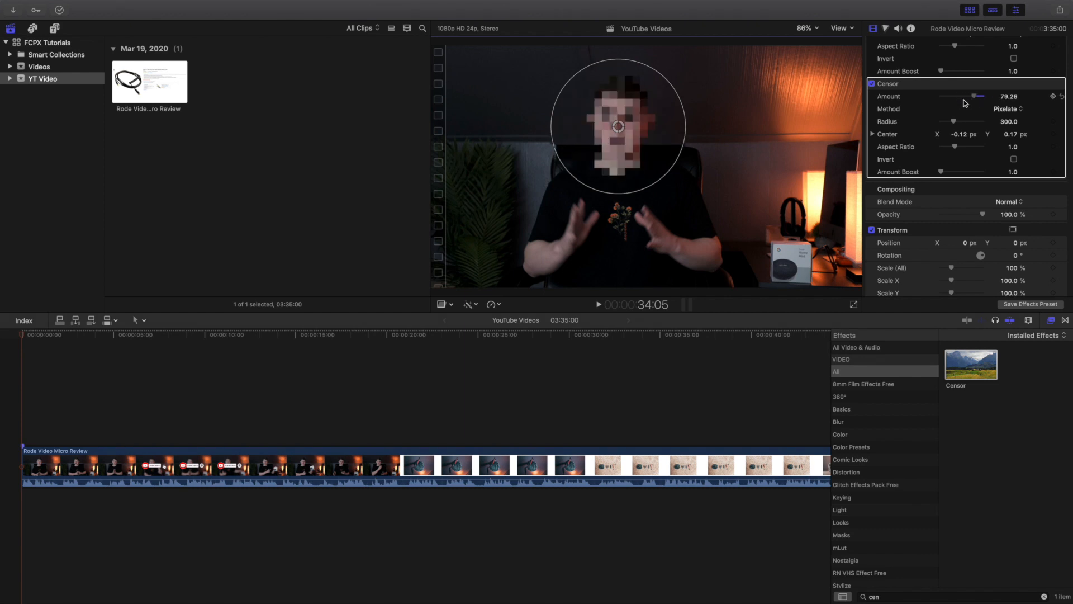
pyautogui.moveTo(966, 95); pyautogui.dragTo(979, 96)
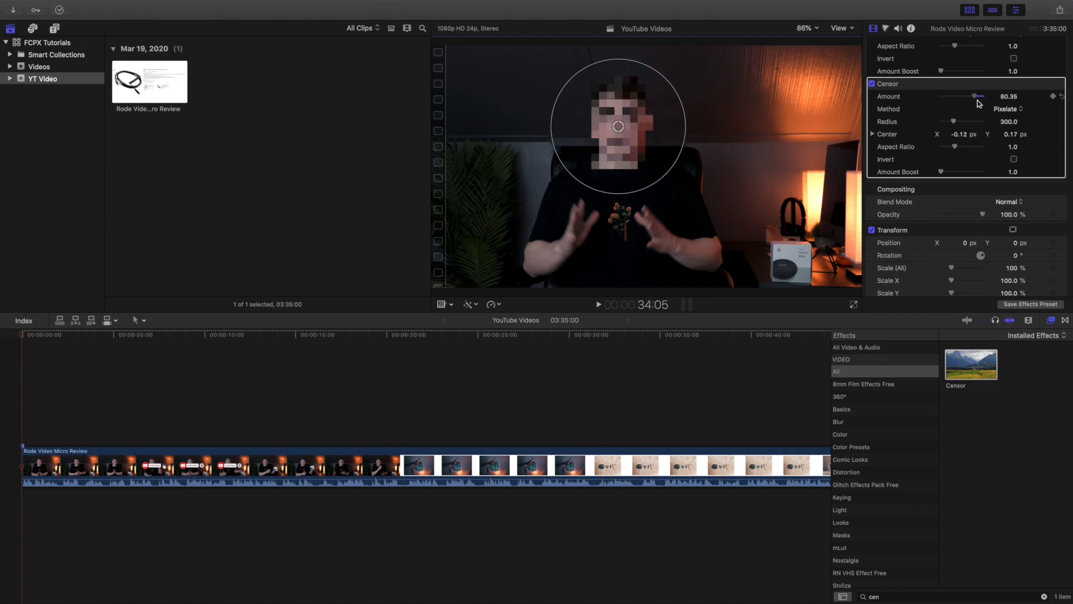
pyautogui.moveTo(979, 96); pyautogui.dragTo(985, 96)
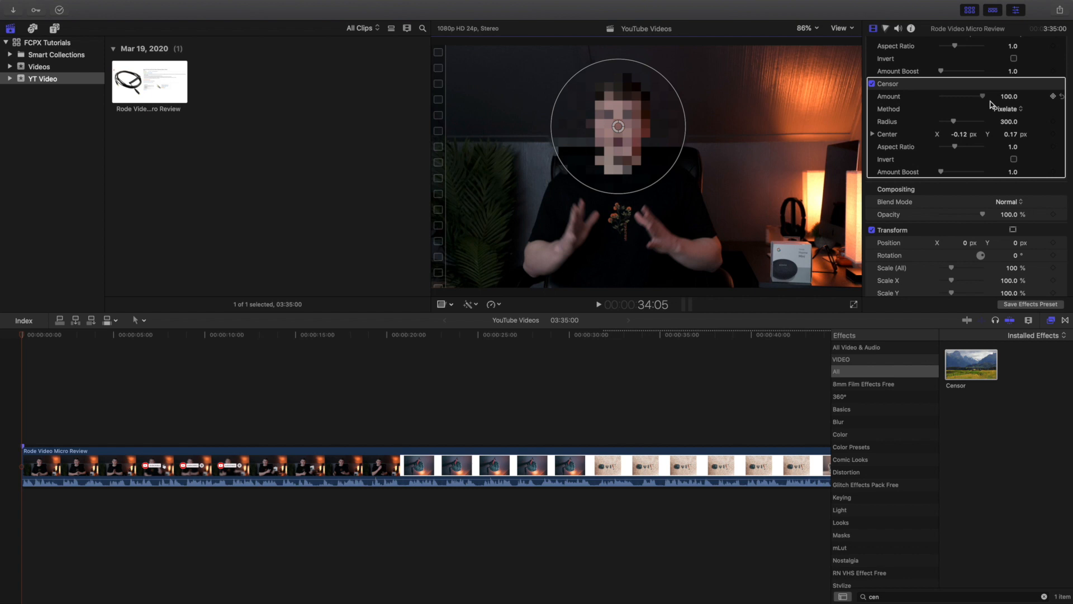
pyautogui.click(1007, 109)
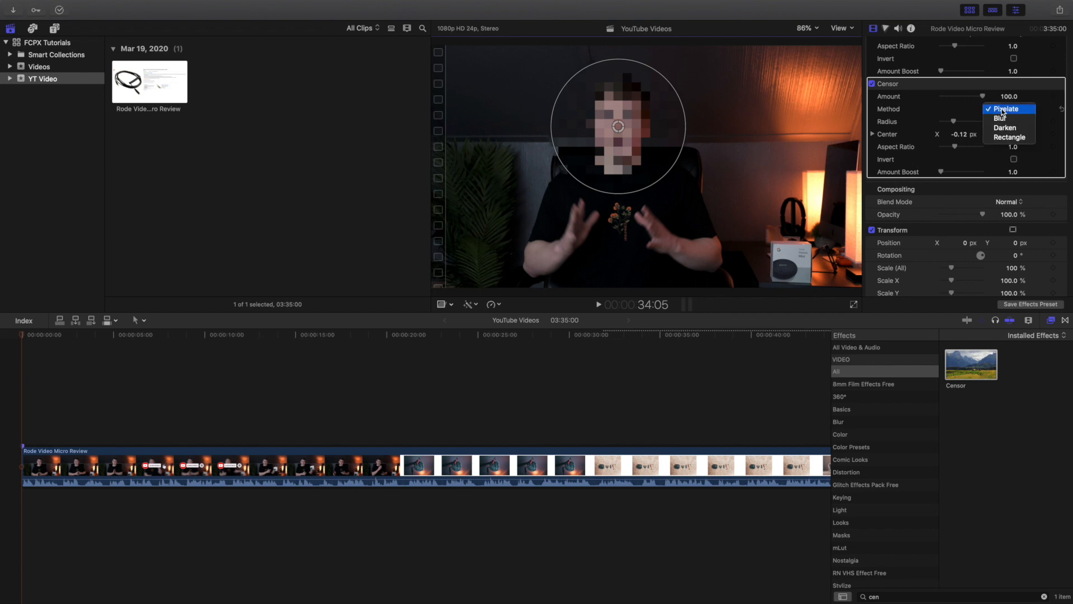
# - Try the Darken and then Rectangle censor methods, moving the region over the lamp
pyautogui.click(1003, 118)
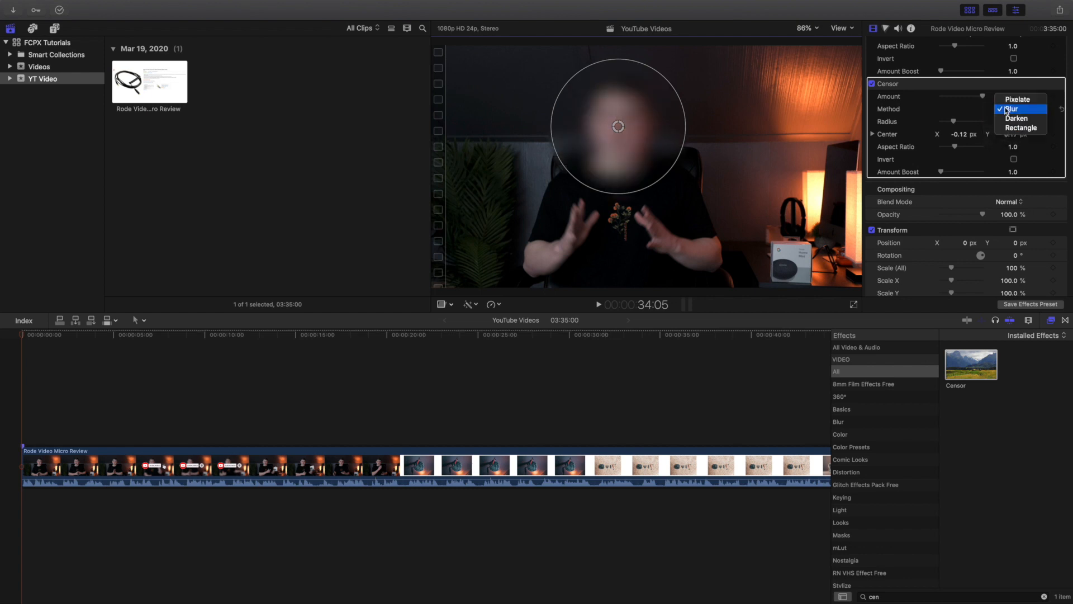
pyautogui.click(1017, 118)
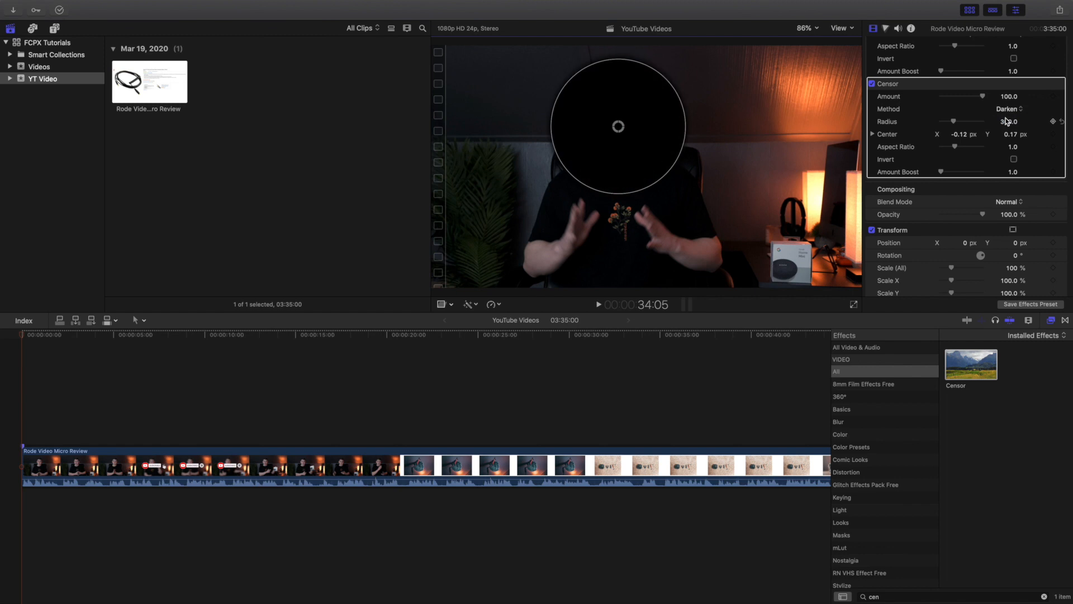
pyautogui.click(1006, 109)
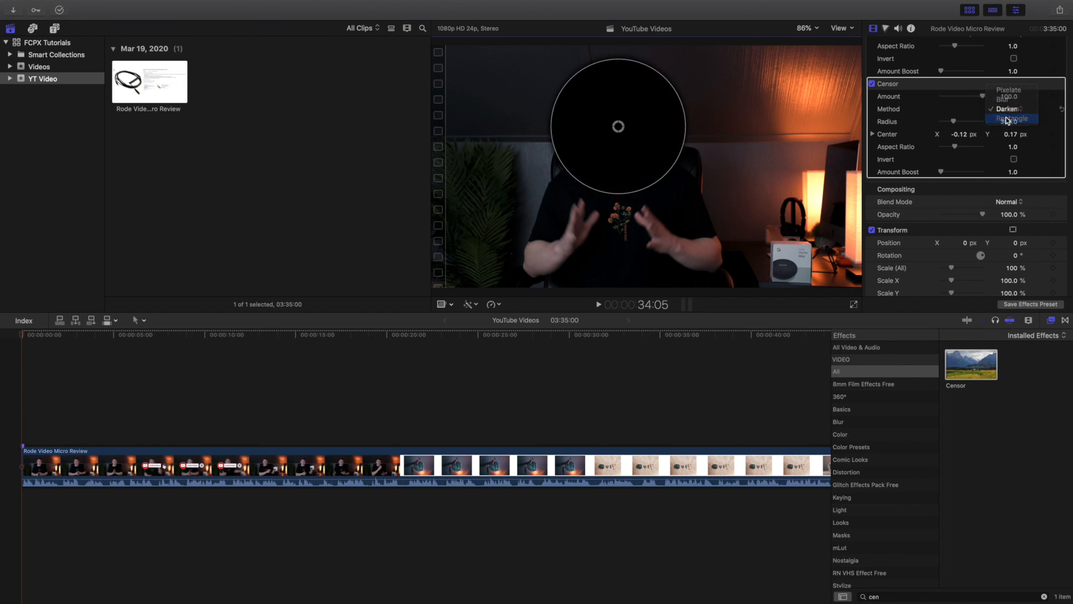
pyautogui.click(1007, 118)
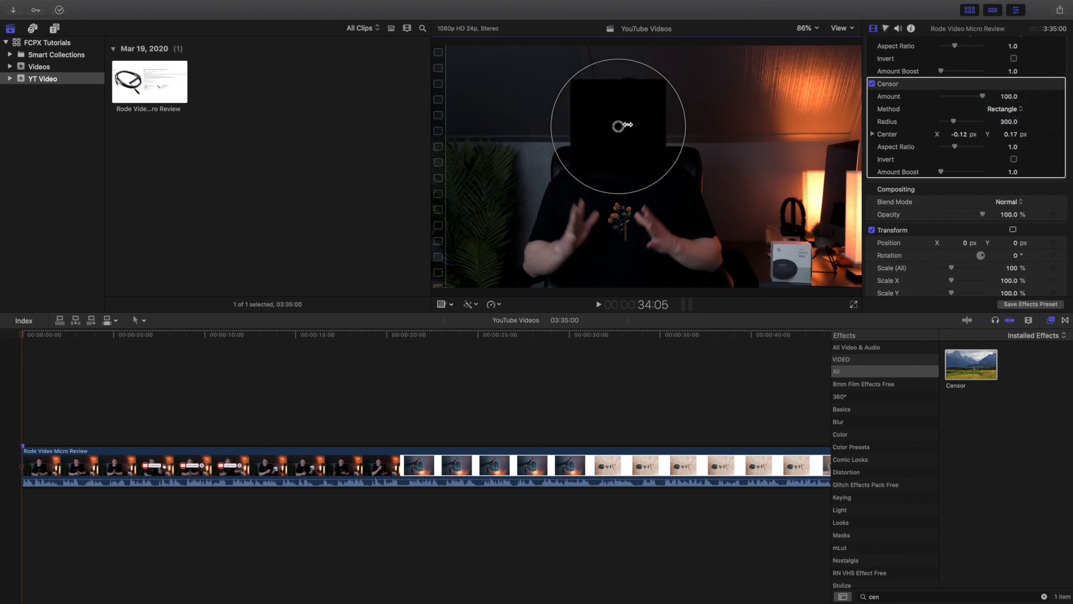
pyautogui.moveTo(621, 126); pyautogui.dragTo(786, 161)
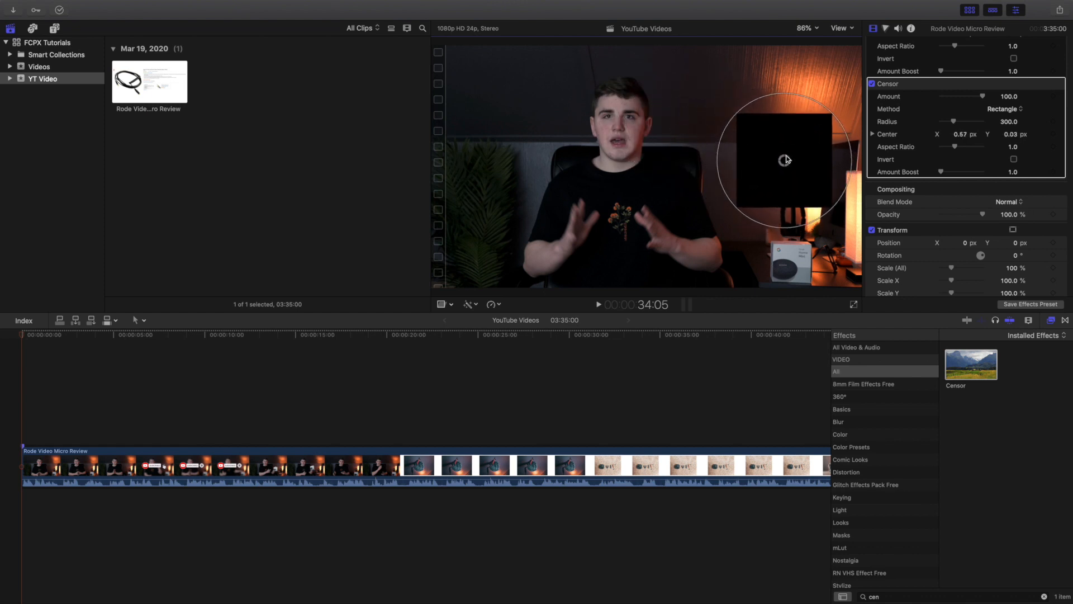
# - Switch the censor method to Blur and move the region back onto the face
pyautogui.click(1002, 109)
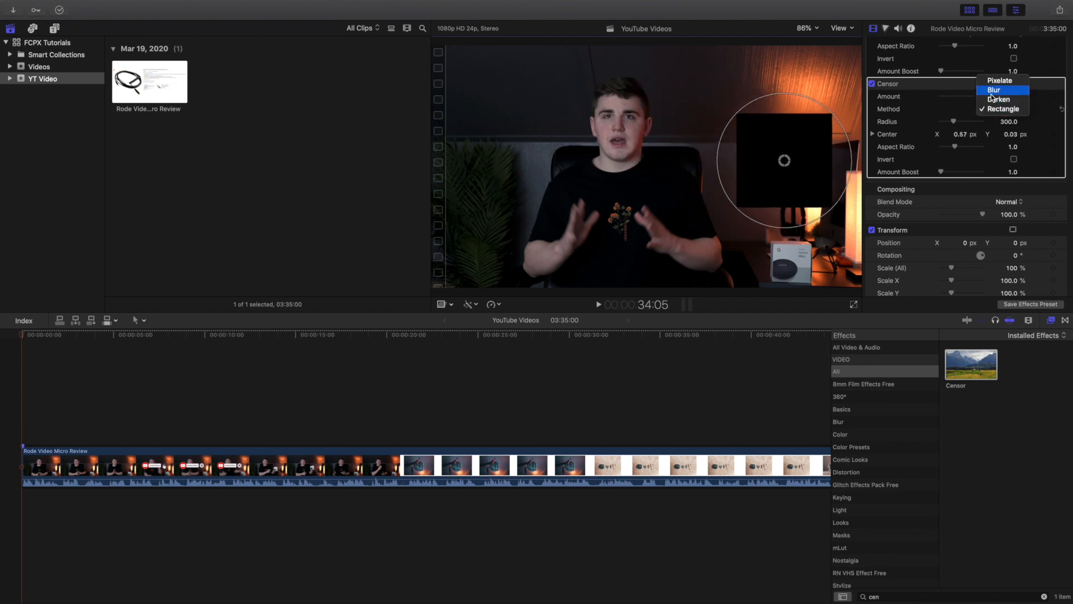
pyautogui.click(994, 90)
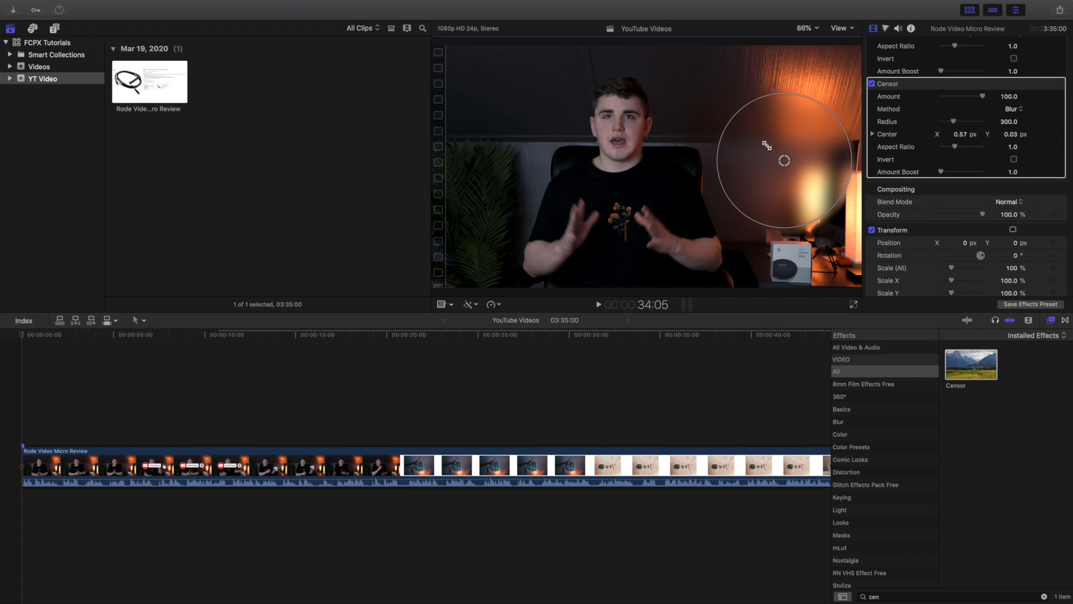
pyautogui.moveTo(785, 161); pyautogui.dragTo(648, 129)
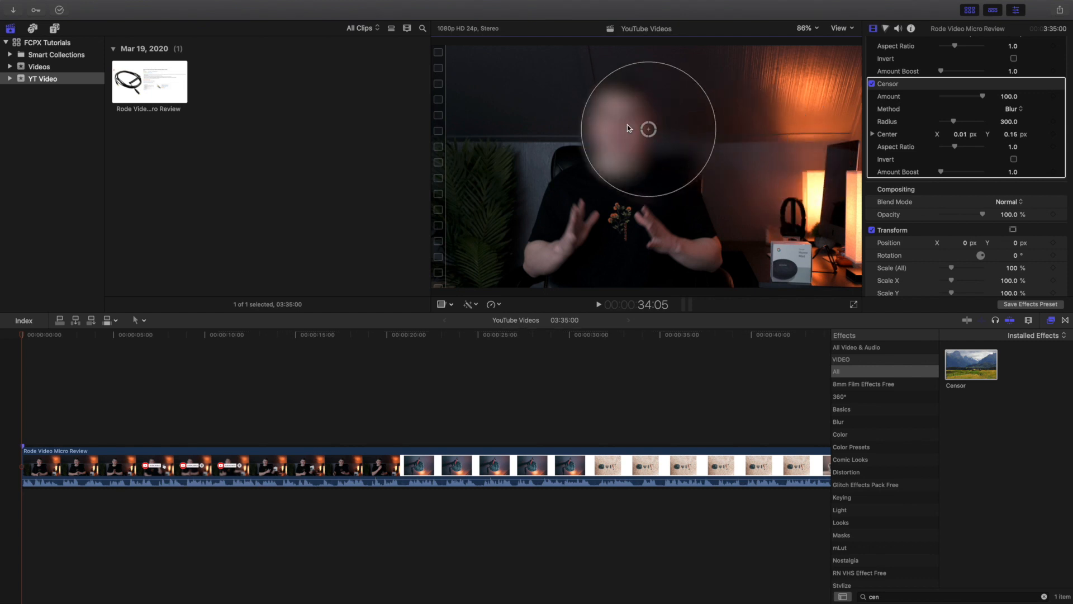
# - Set the Censor method to Pixelate and settle the radius at 70 after sweeping it
pyautogui.click(1011, 109)
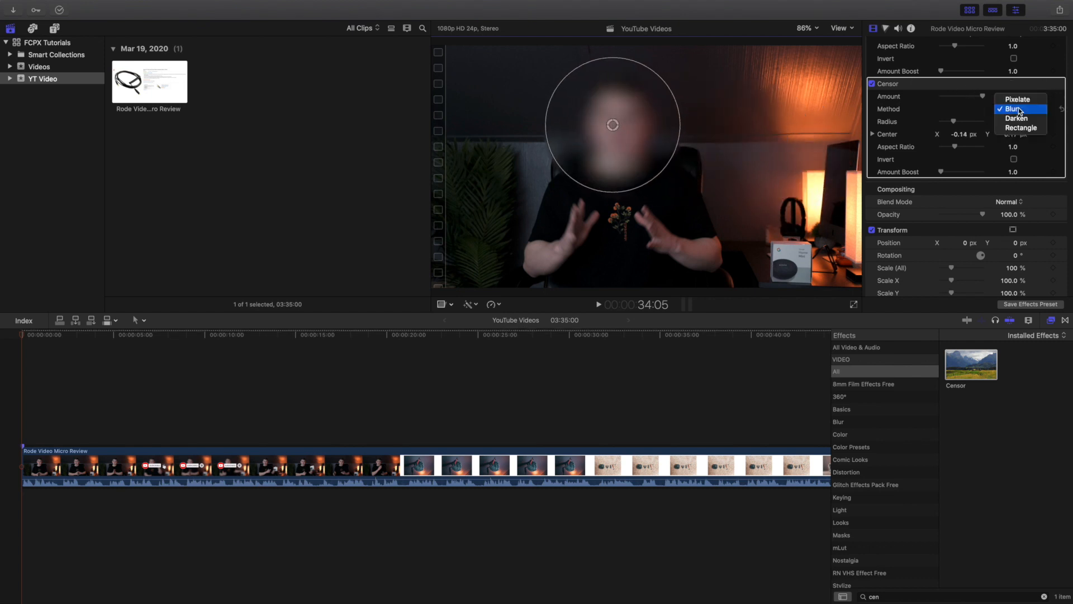
pyautogui.click(1018, 99)
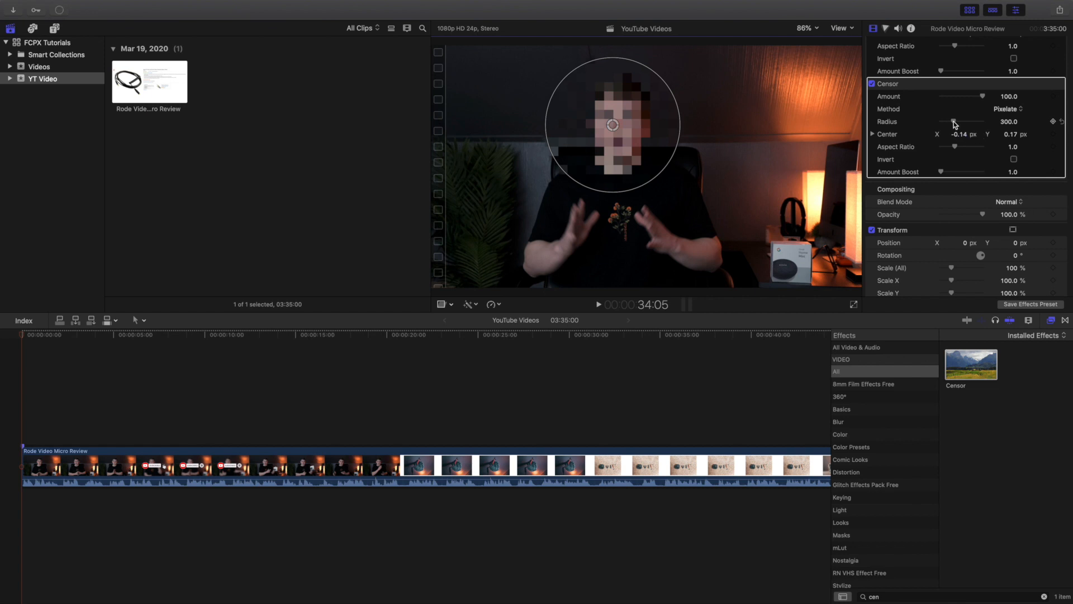
pyautogui.moveTo(954, 121); pyautogui.dragTo(984, 121)
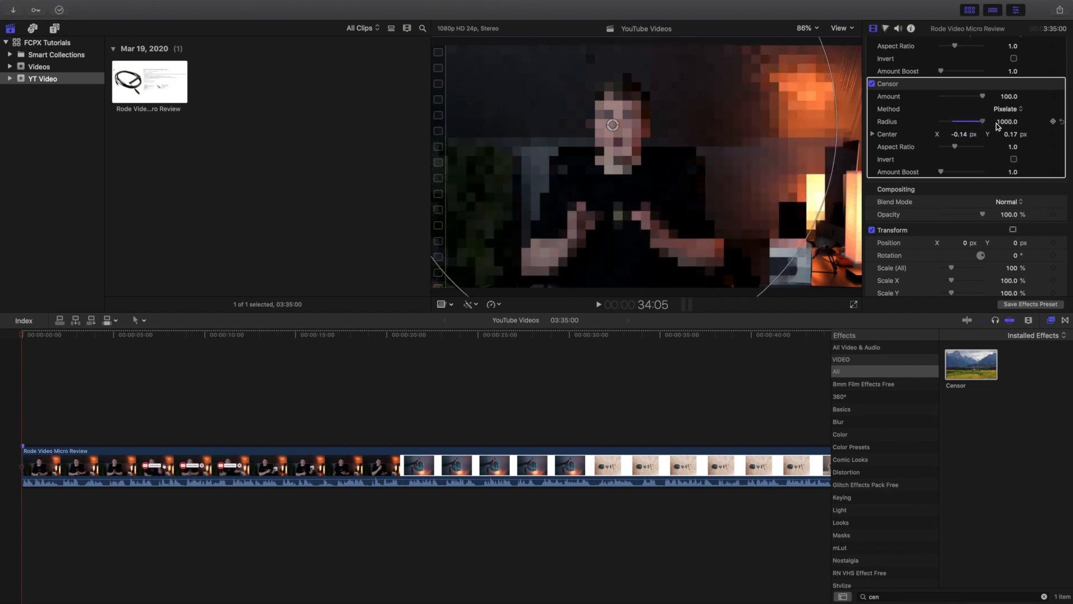
pyautogui.moveTo(984, 122); pyautogui.dragTo(979, 121)
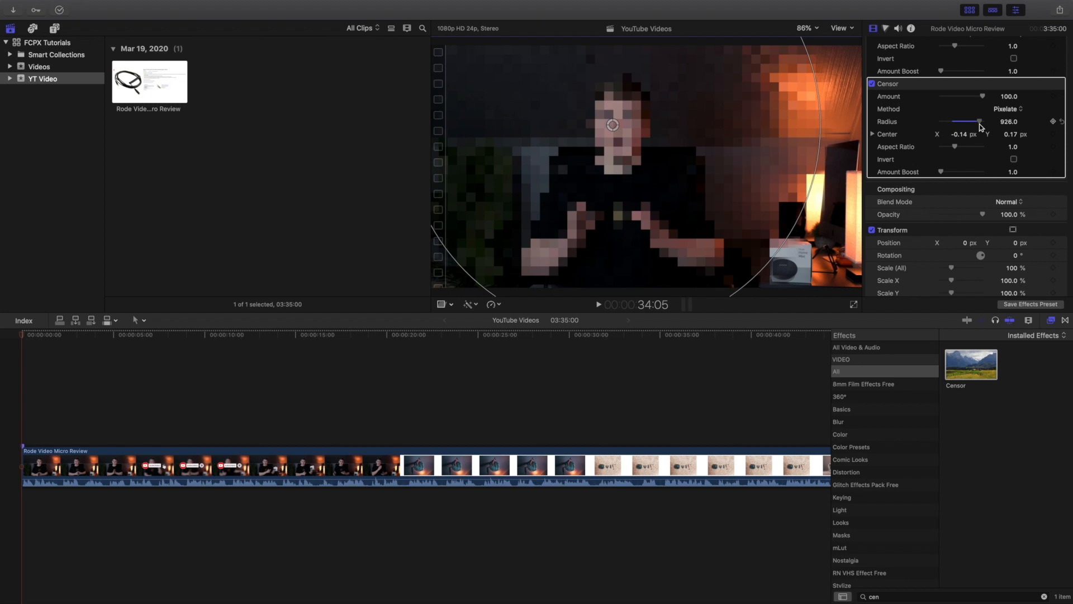
pyautogui.moveTo(979, 122); pyautogui.dragTo(950, 121)
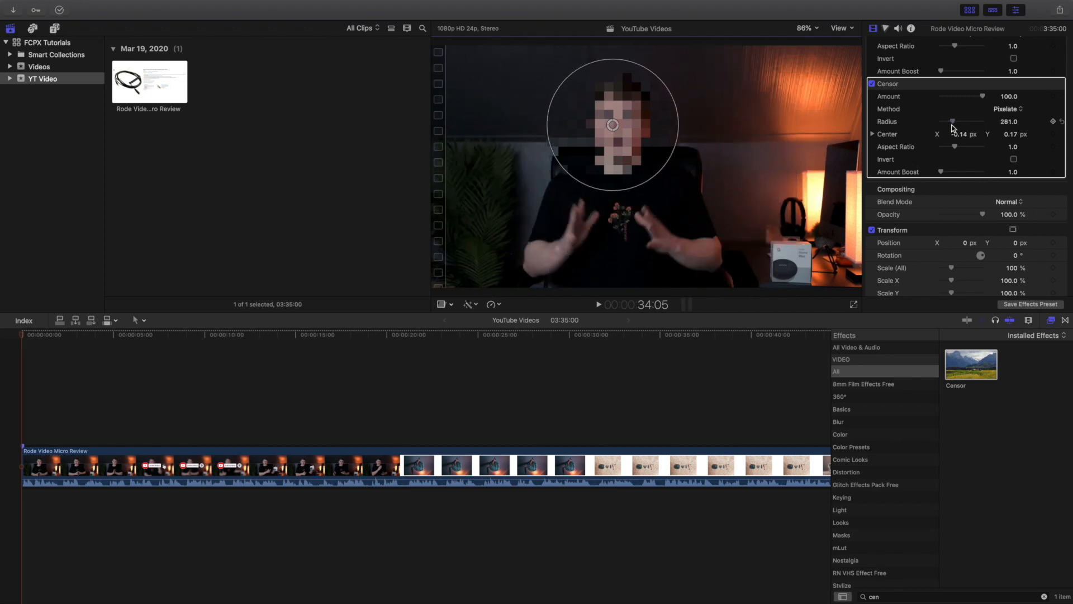
pyautogui.moveTo(953, 121); pyautogui.dragTo(947, 121)
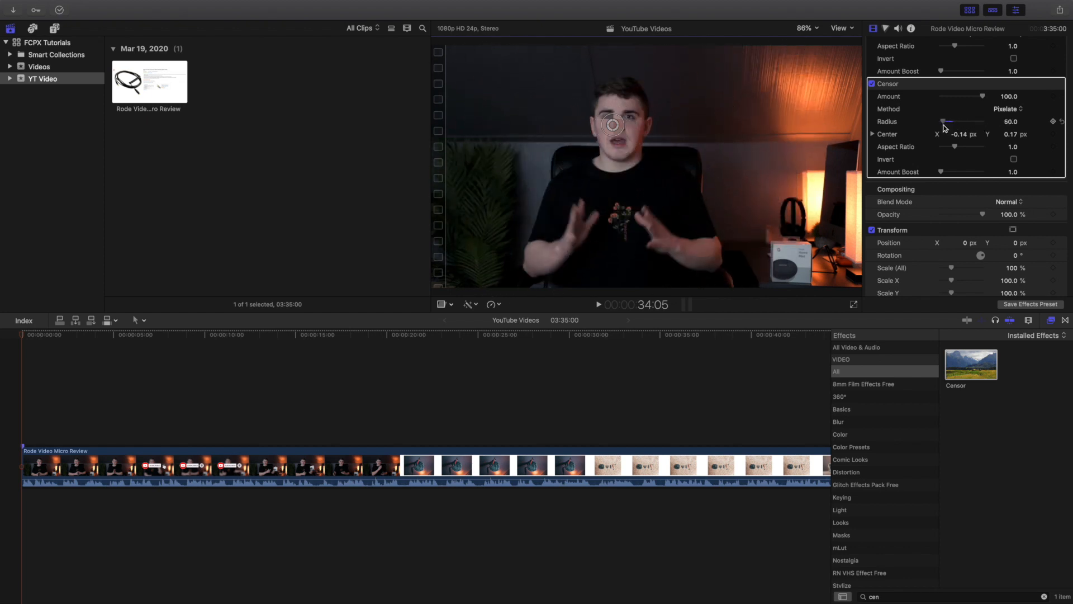
pyautogui.moveTo(948, 121); pyautogui.dragTo(954, 121)
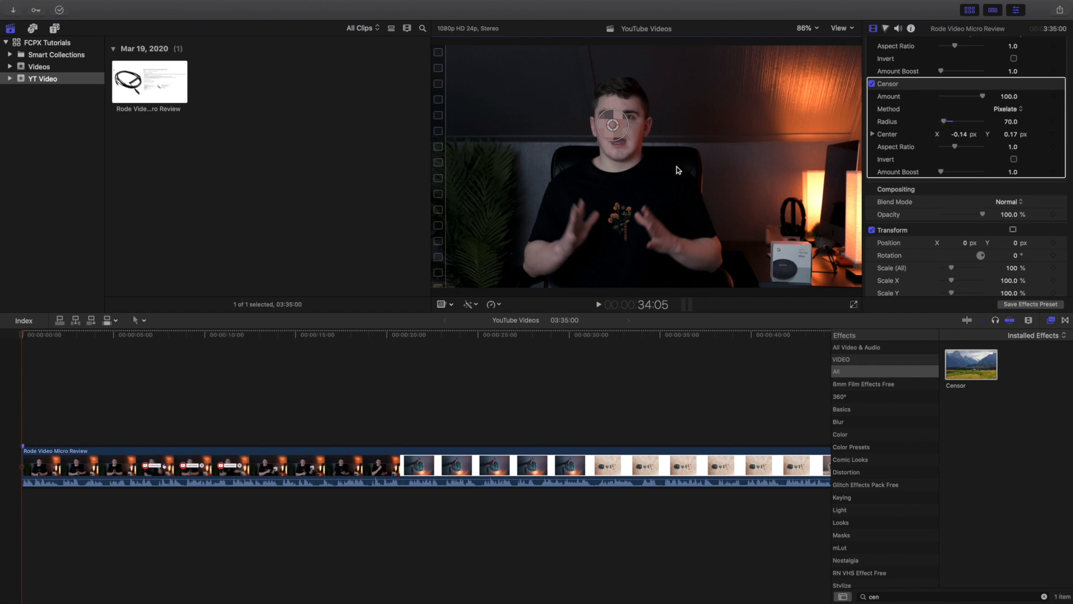
# - Move the pixelated region onto the desk box and increase its radius to 143
pyautogui.moveTo(611, 124); pyautogui.dragTo(702, 190)
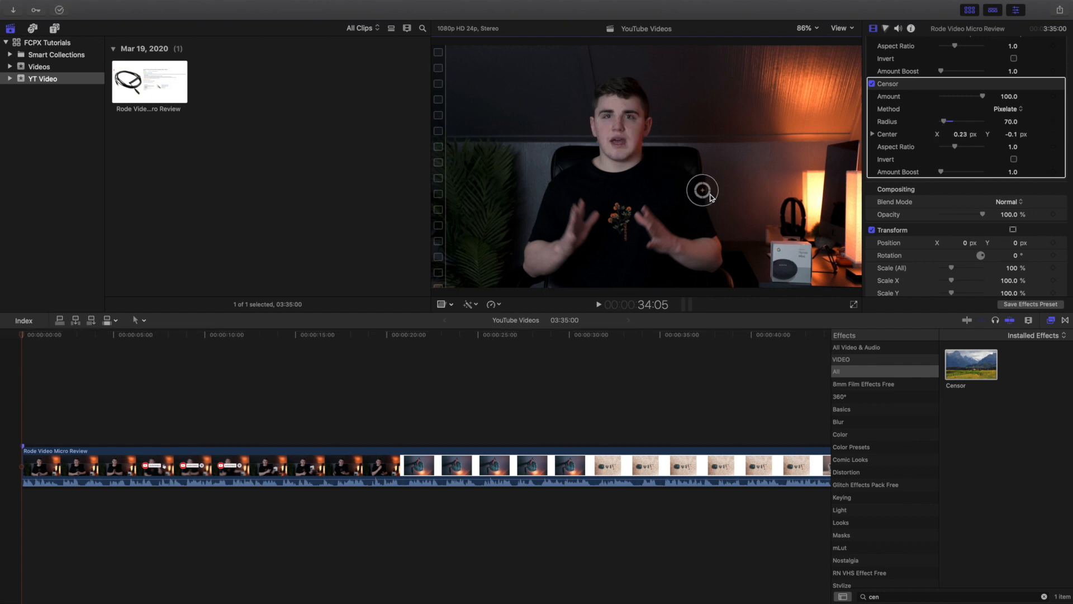
pyautogui.moveTo(702, 190); pyautogui.dragTo(789, 263)
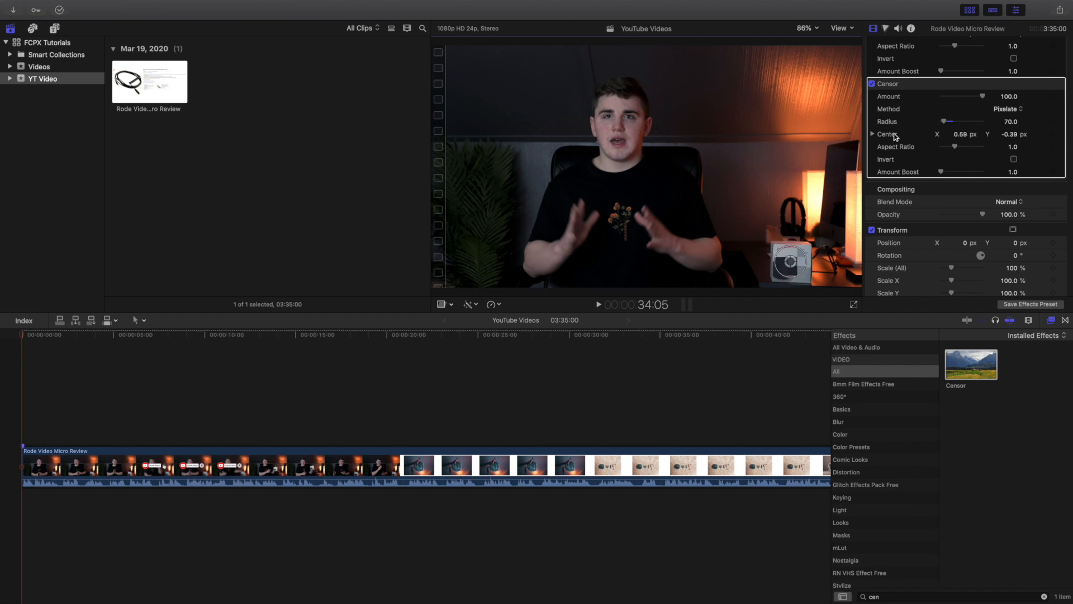
pyautogui.moveTo(943, 121); pyautogui.dragTo(958, 122)
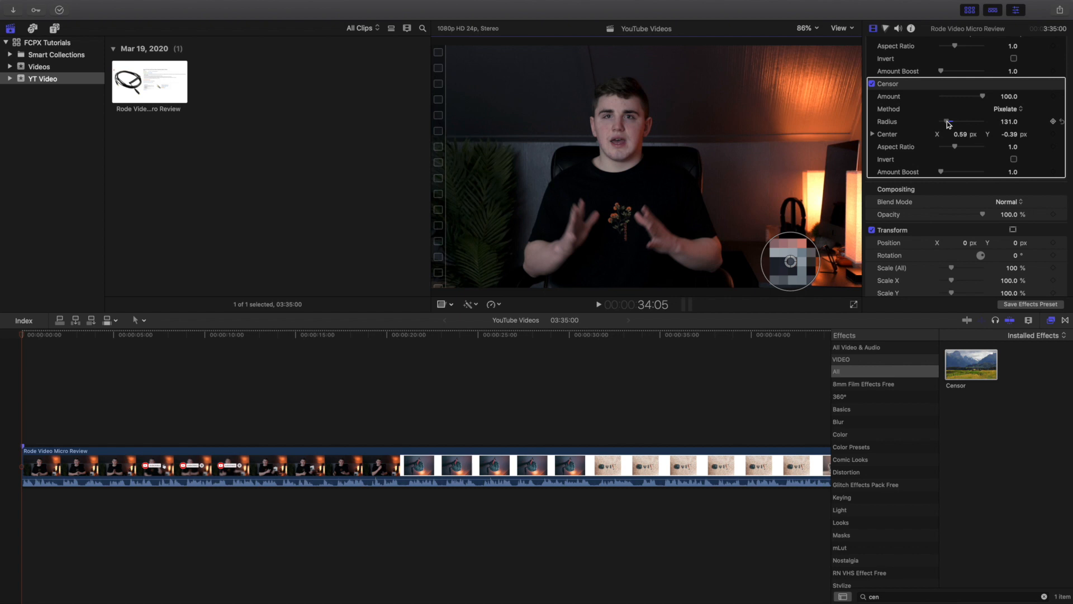
pyautogui.moveTo(948, 122); pyautogui.dragTo(958, 122)
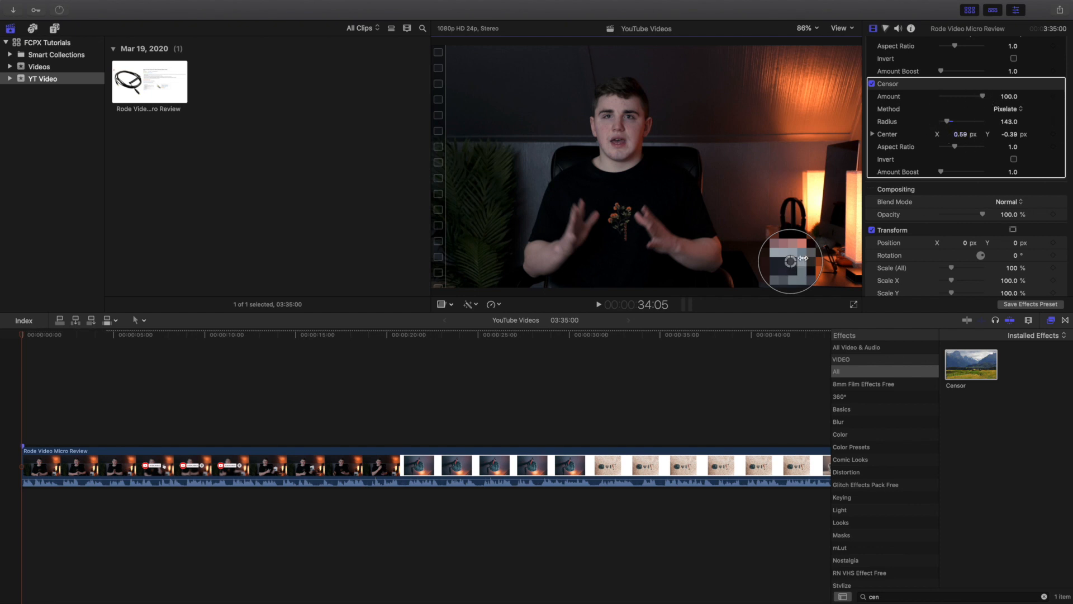
# - Move the pixelated region above the box, over the hands, toward the chest centre
pyautogui.moveTo(801, 259); pyautogui.dragTo(792, 222)
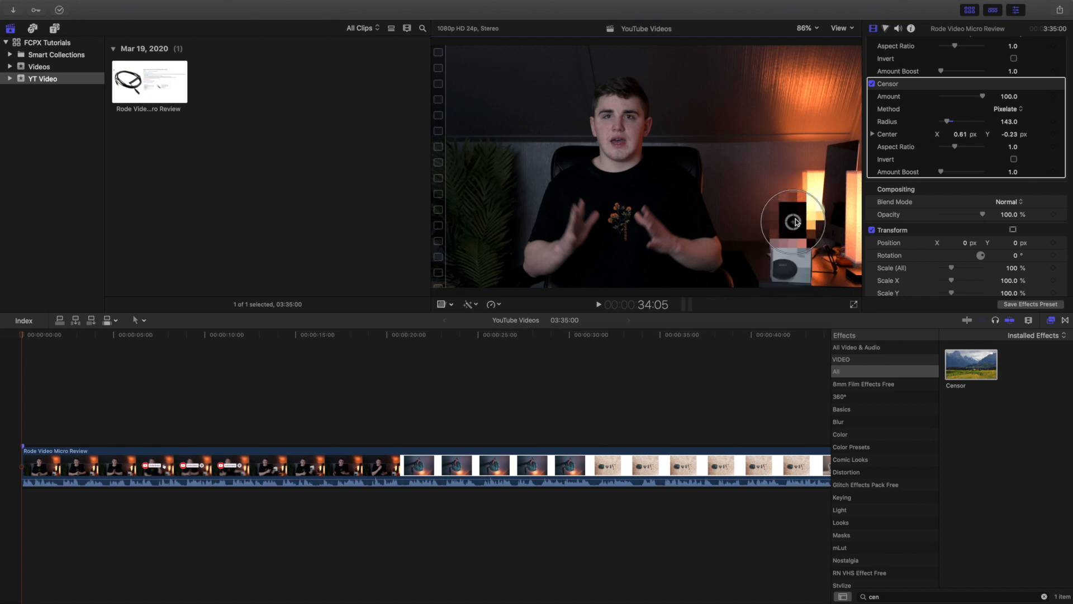
pyautogui.moveTo(793, 222); pyautogui.dragTo(695, 226)
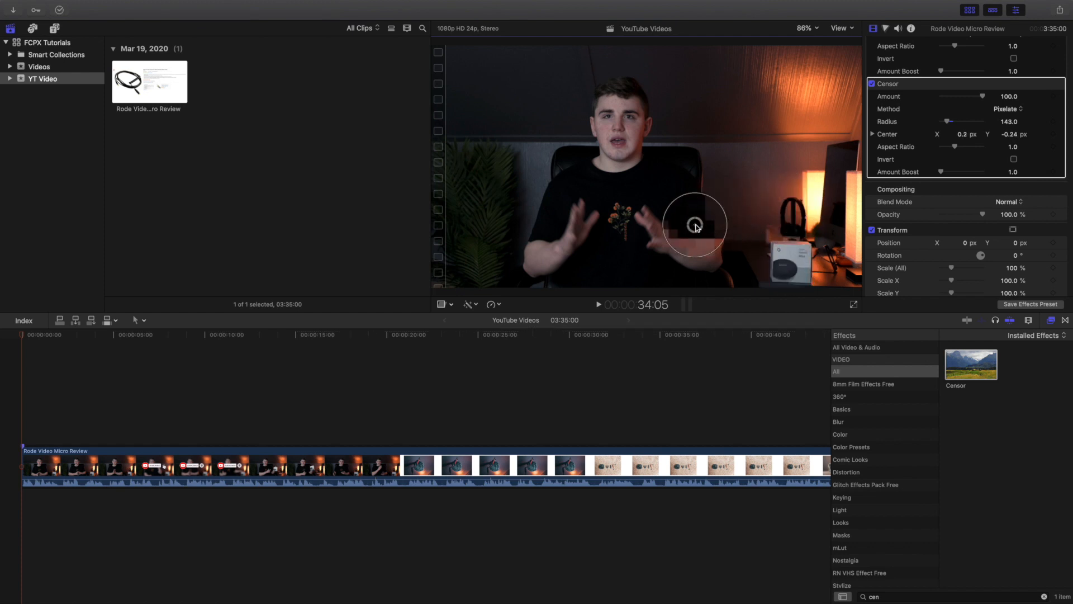
pyautogui.moveTo(695, 226); pyautogui.dragTo(619, 219)
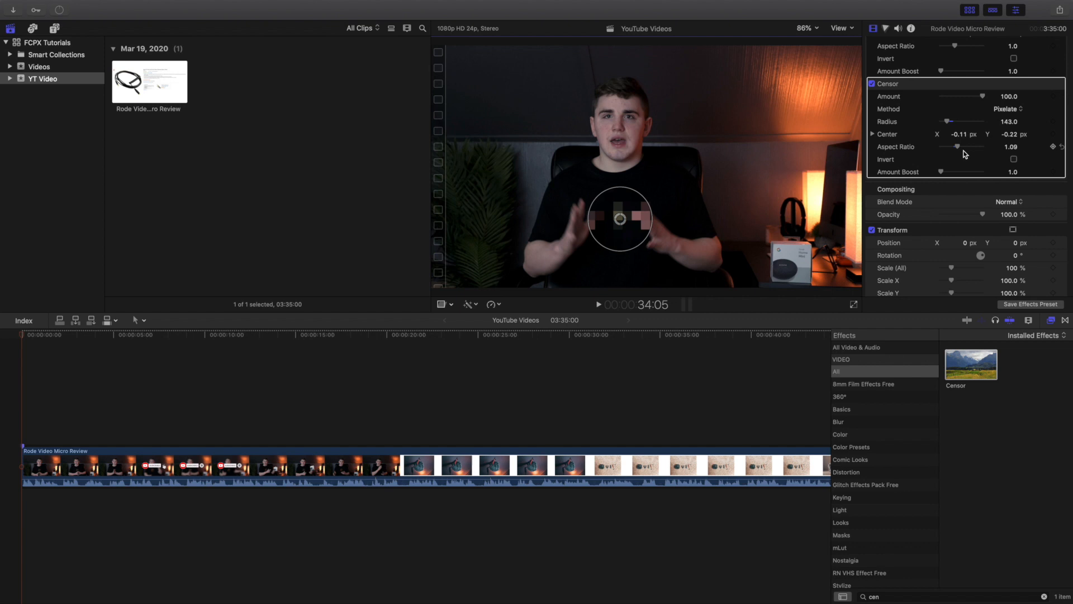
pyautogui.moveTo(948, 151)
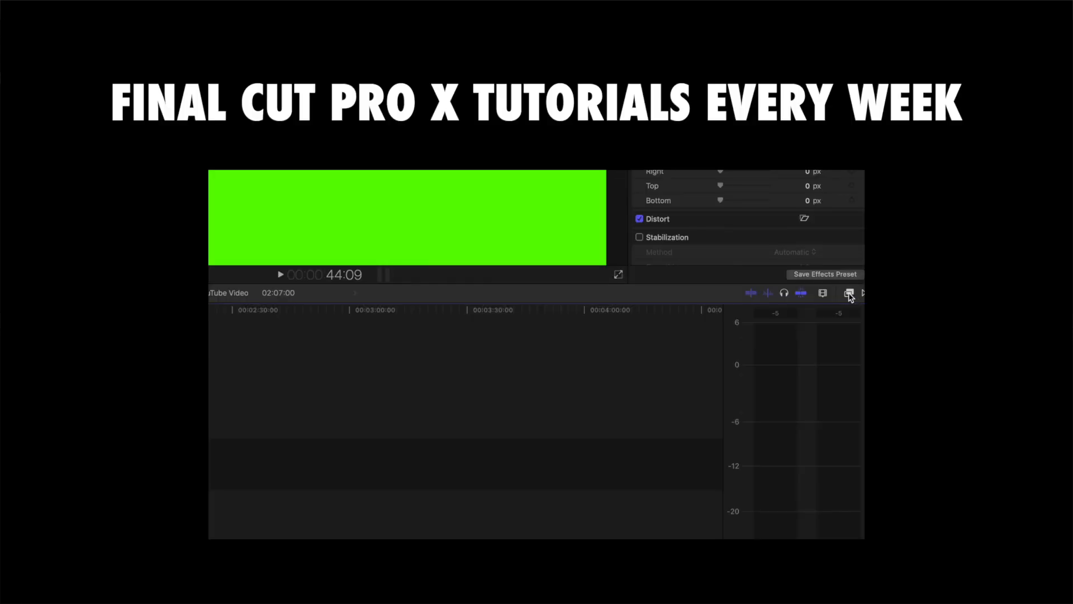
# - Show the Keying category, listing Keyer and Luma Keyer, in the effects browser
pyautogui.click(849, 293)
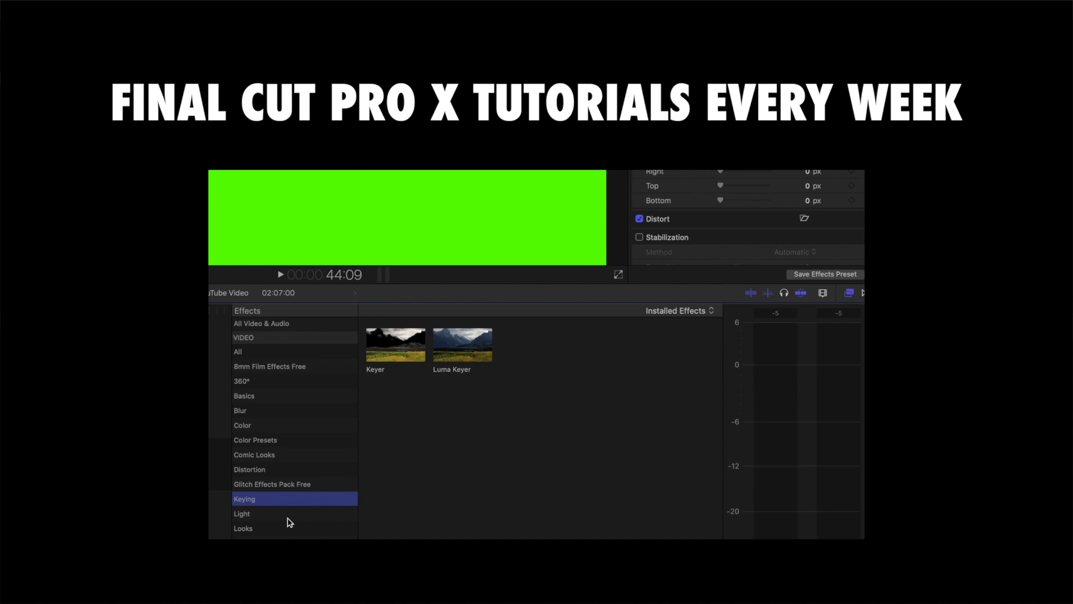
pyautogui.moveTo(254, 501)
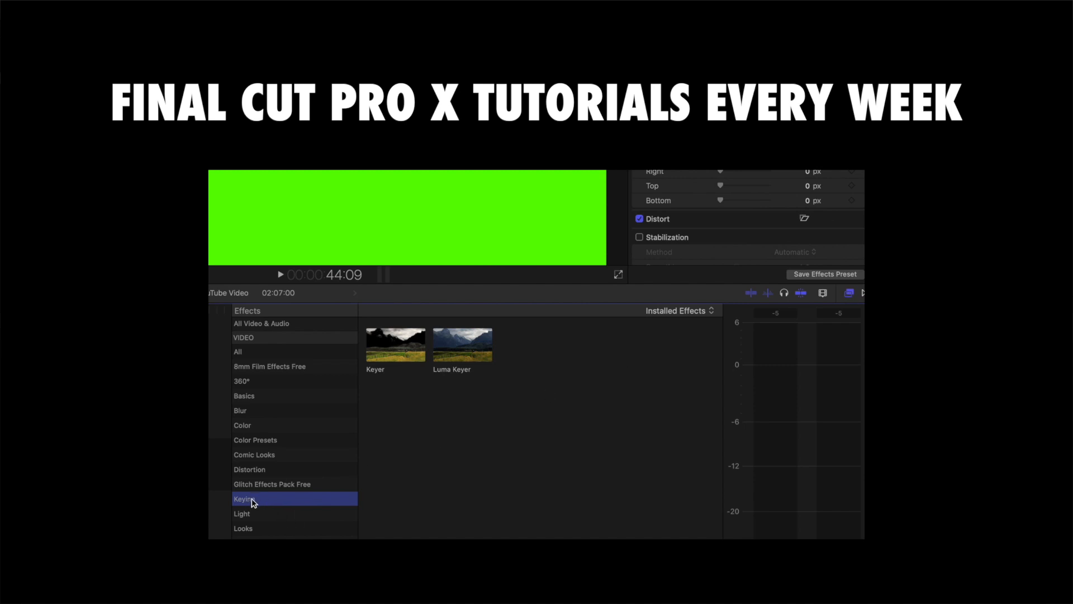
pyautogui.moveTo(390, 348)
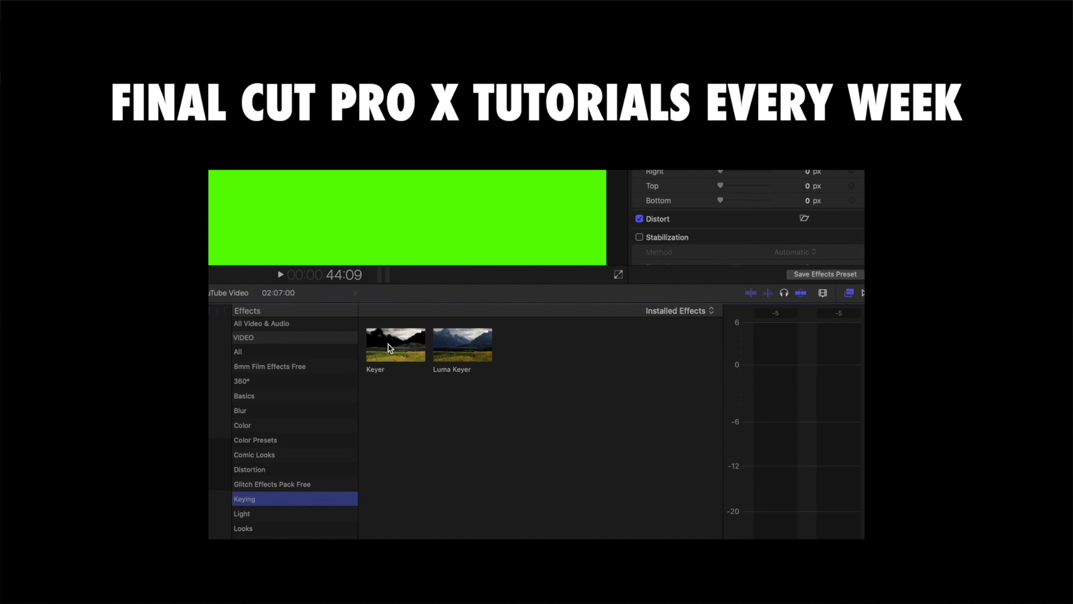